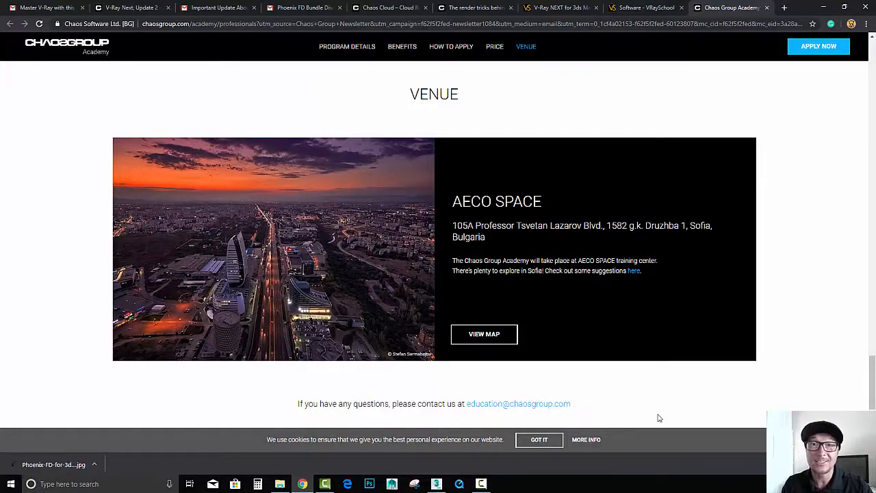
Step: Scroll up from the Venue section to the Sofia V-Ray skills event banner
scroll("up", 3)
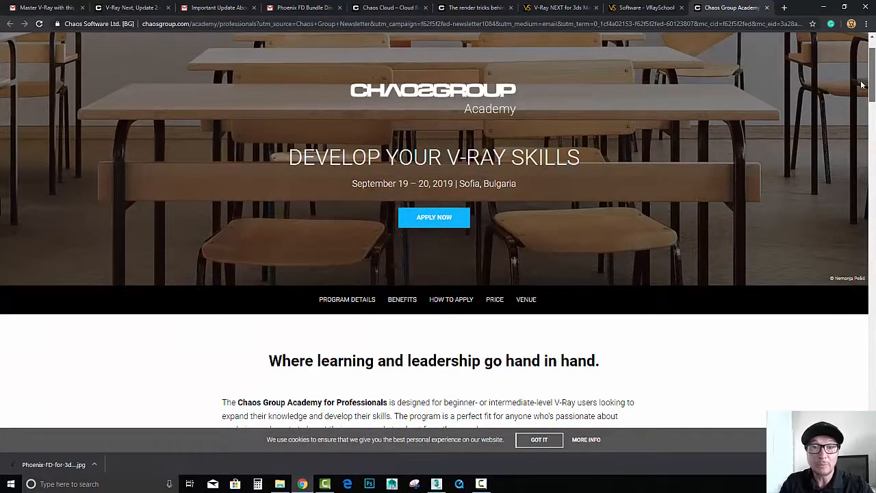
scroll("down", 3)
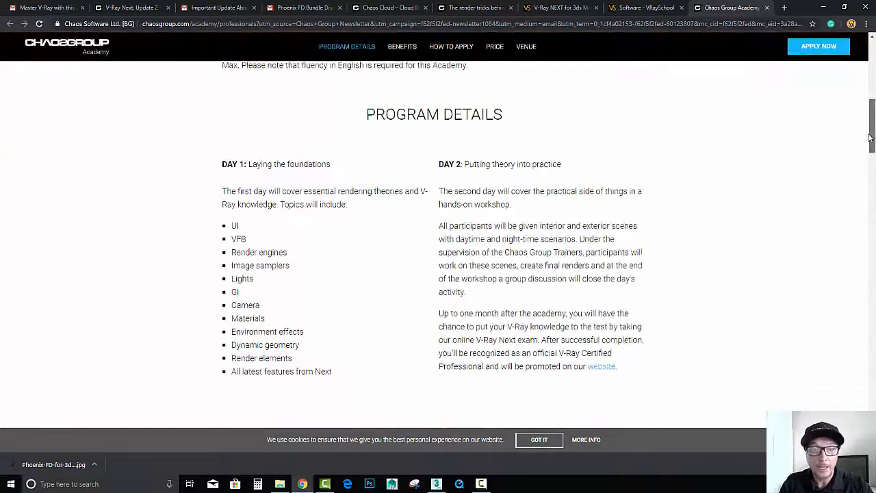
scroll("down", 3)
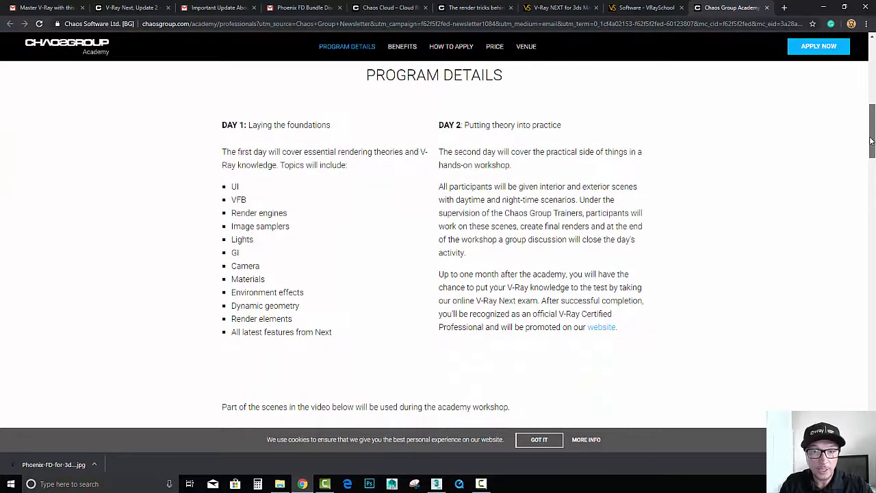
scroll("down", 3)
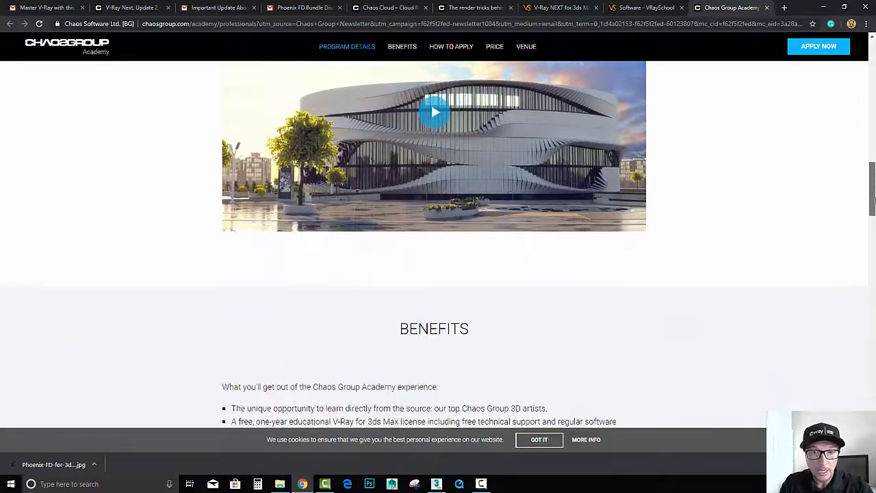
scroll("down", 3)
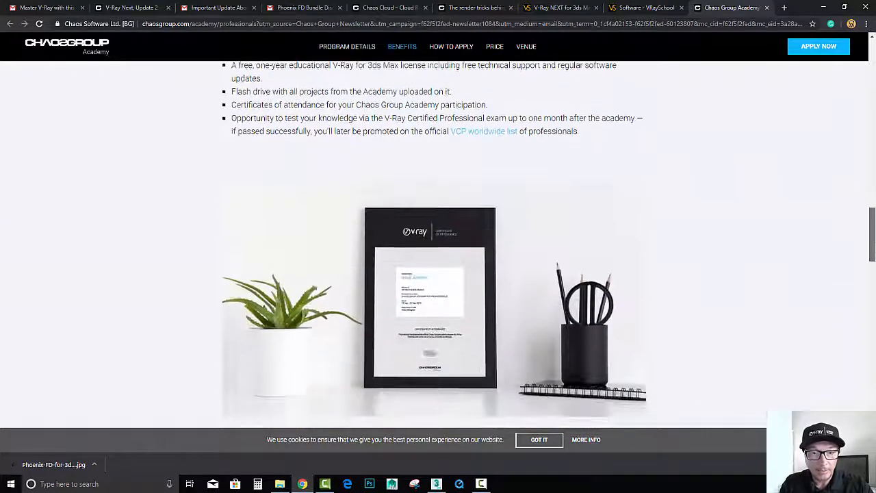
scroll("down", 3)
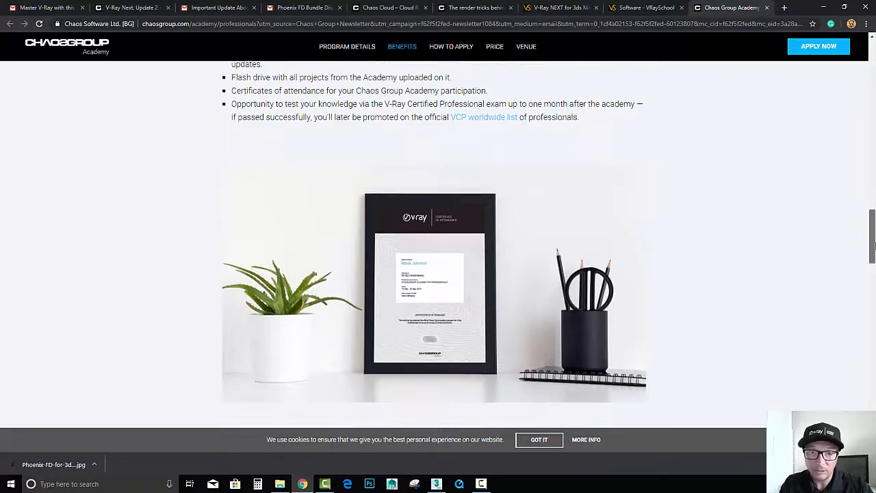
scroll("down", 3)
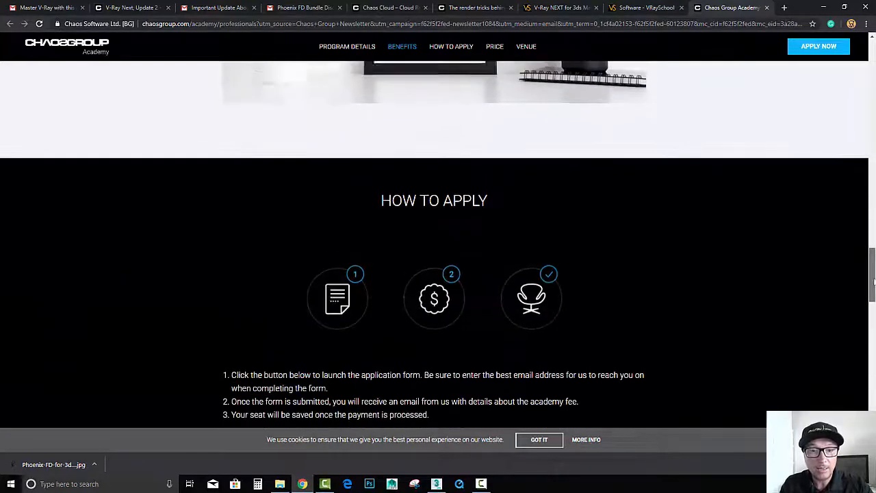
scroll("down", 3)
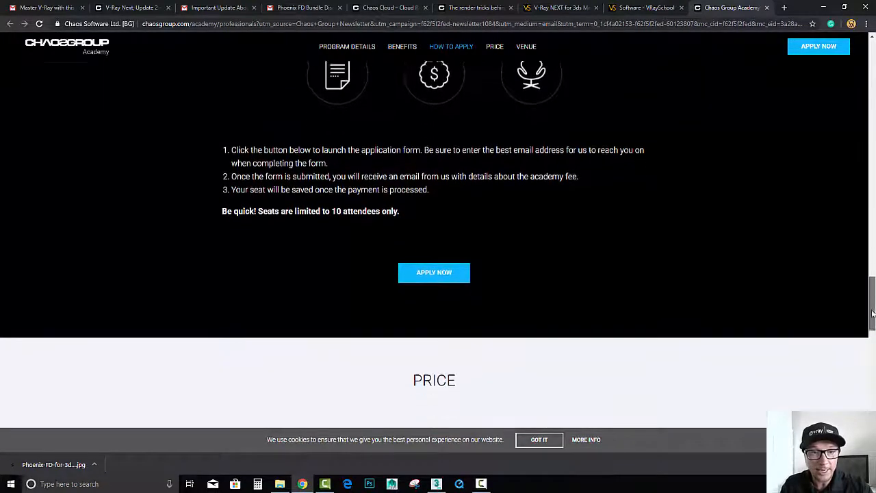
scroll("down", 3)
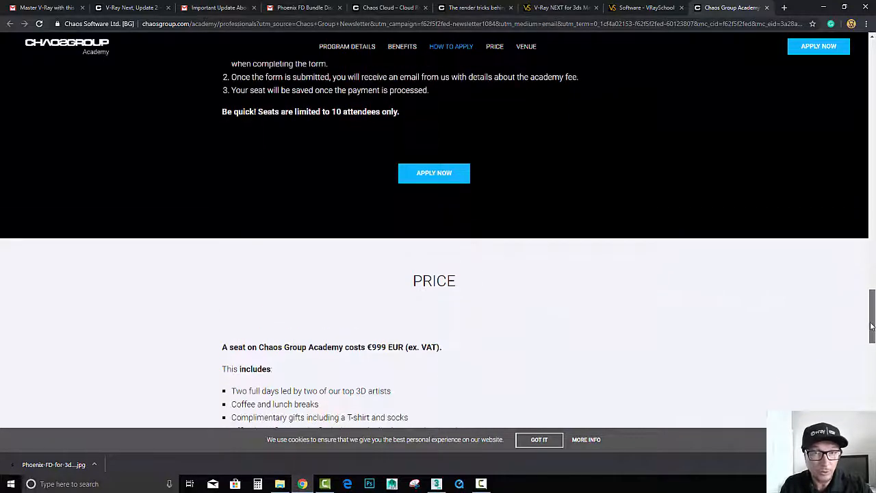
scroll("down", 3)
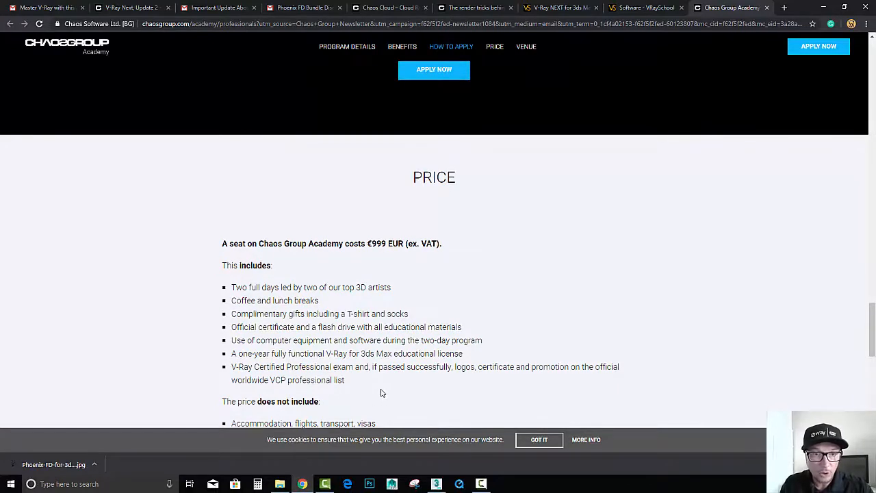
mouse_move(362, 336)
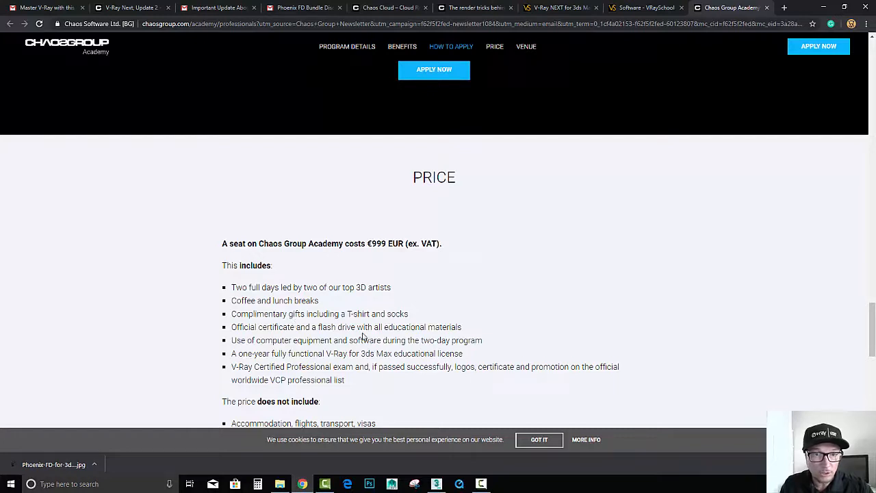
mouse_move(556, 351)
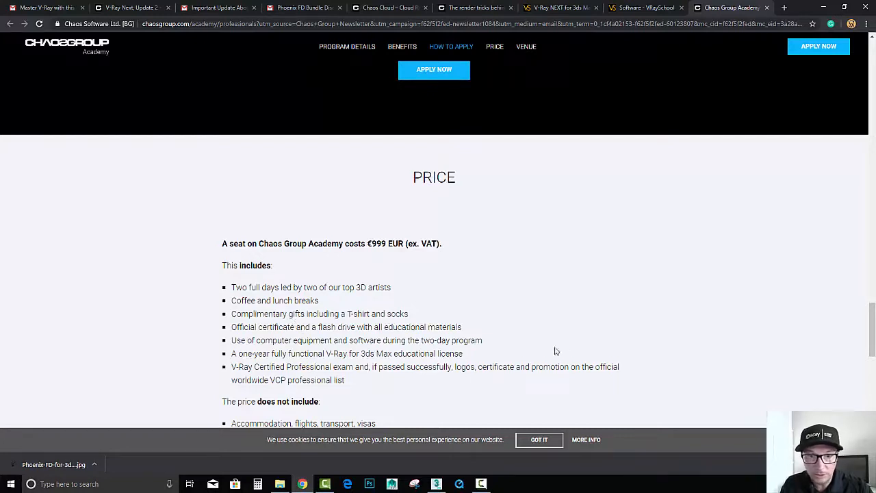
mouse_move(351, 363)
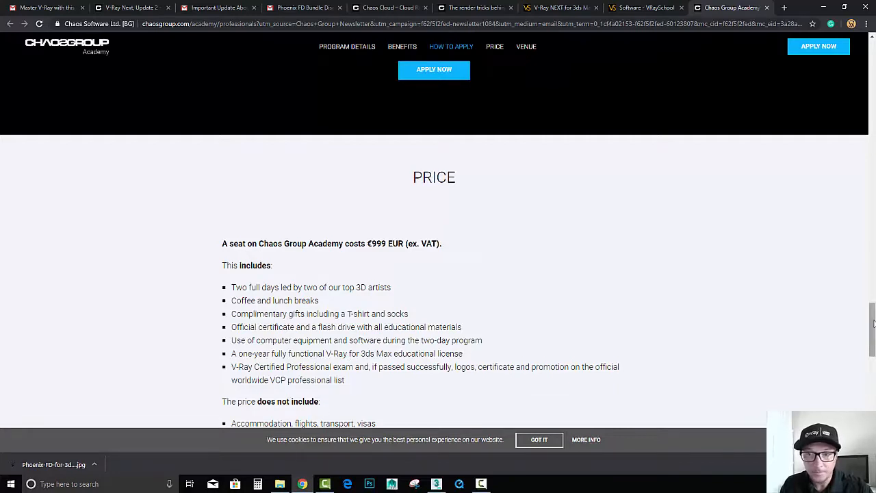
scroll("down", 3)
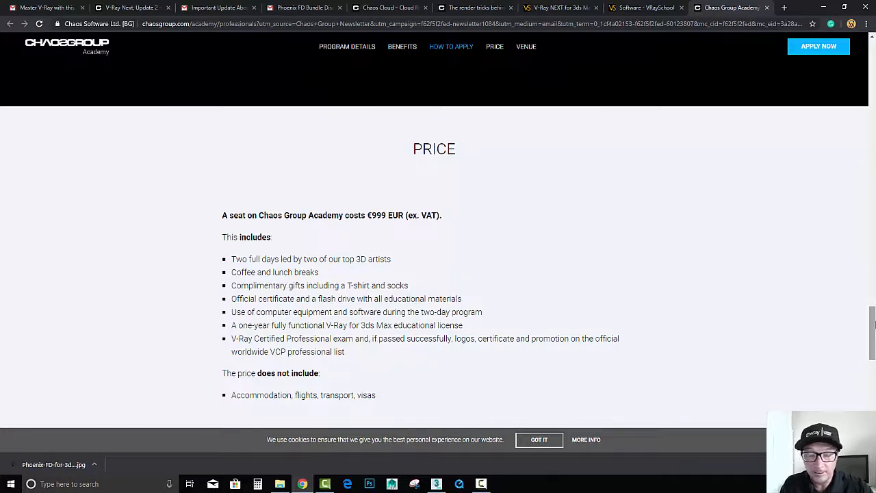
scroll("down", 3)
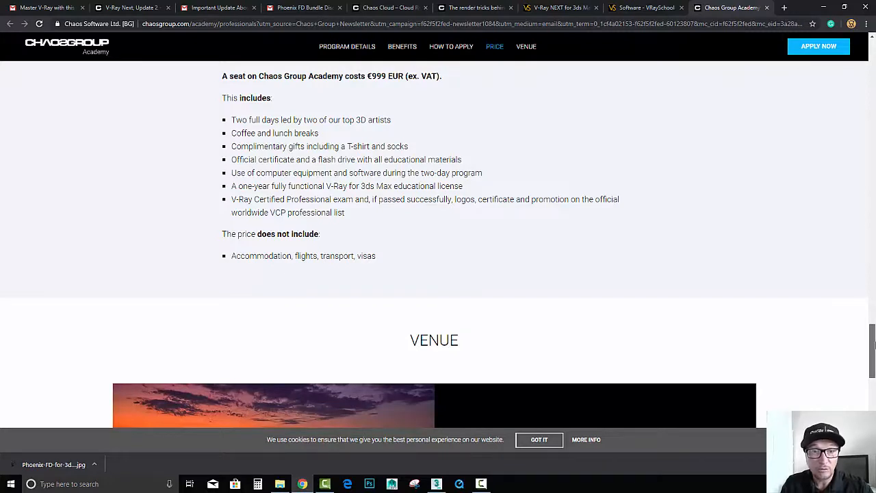
scroll("down", 3)
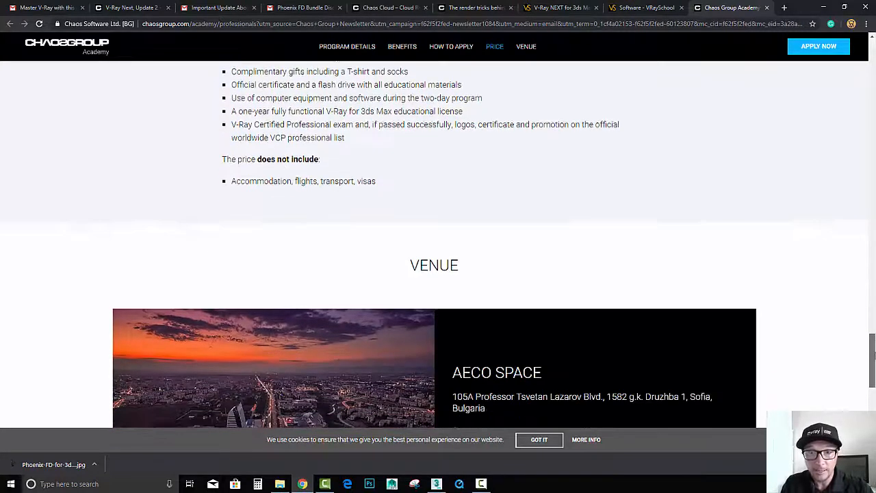
scroll("down", 3)
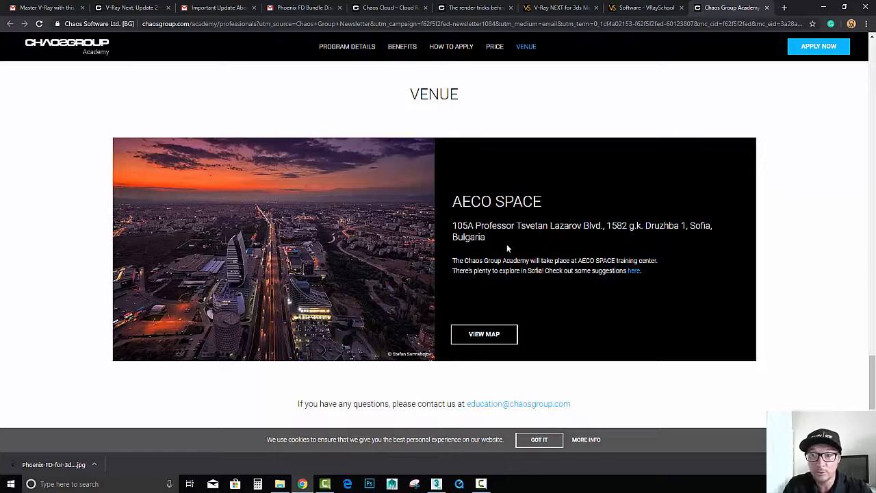
mouse_move(833, 348)
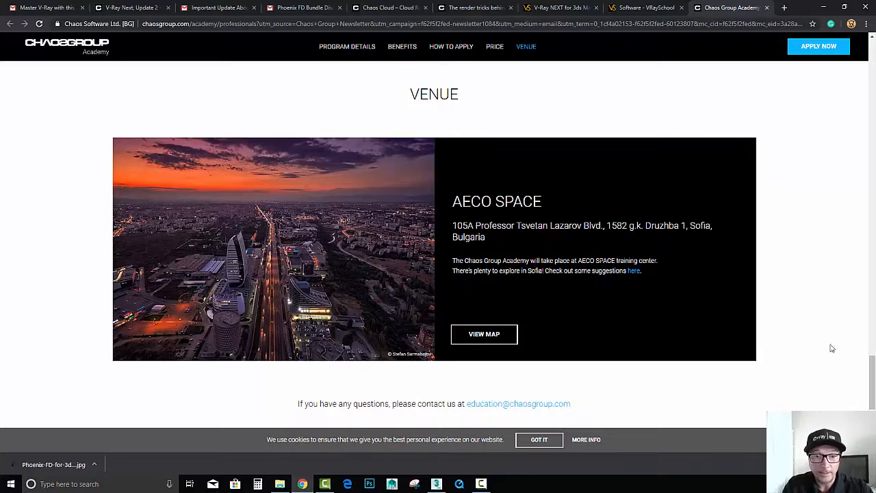
scroll("down", 3)
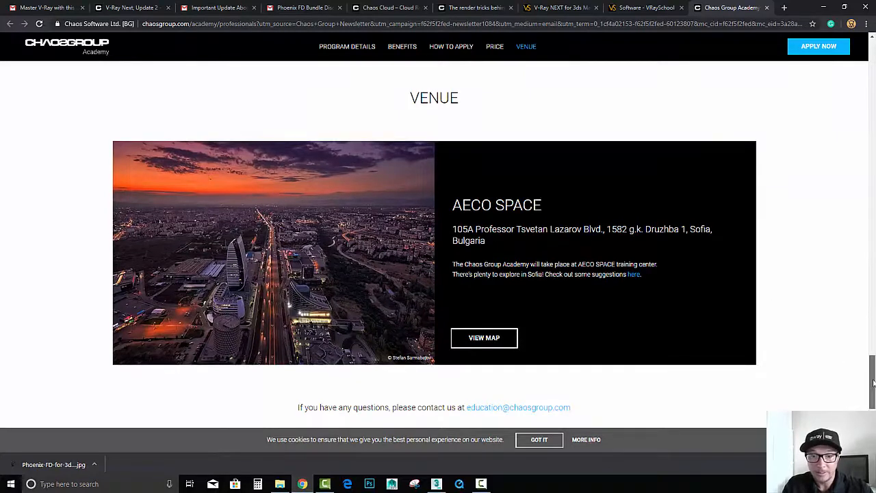
scroll("down", 3)
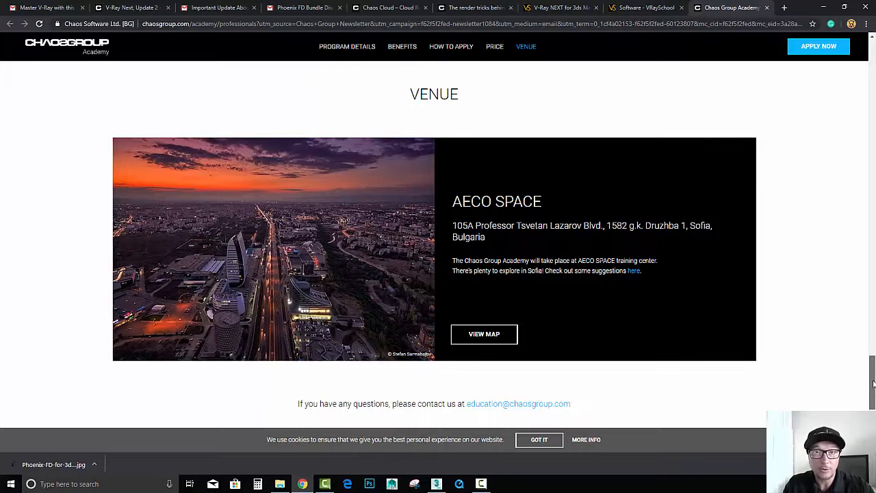
scroll("down", 3)
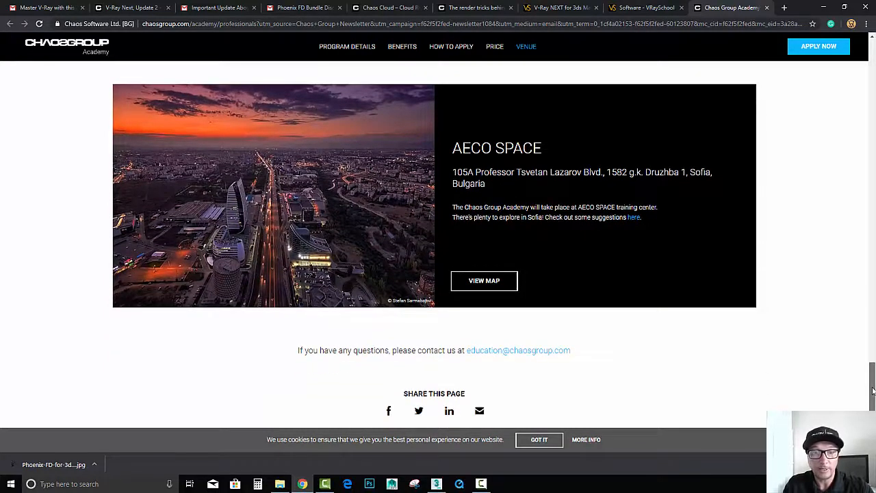
scroll("down", 3)
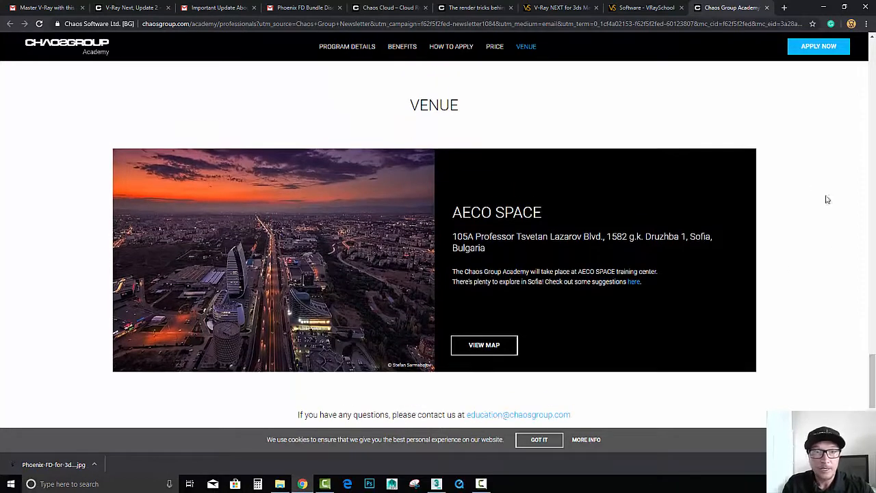
left_click(347, 47)
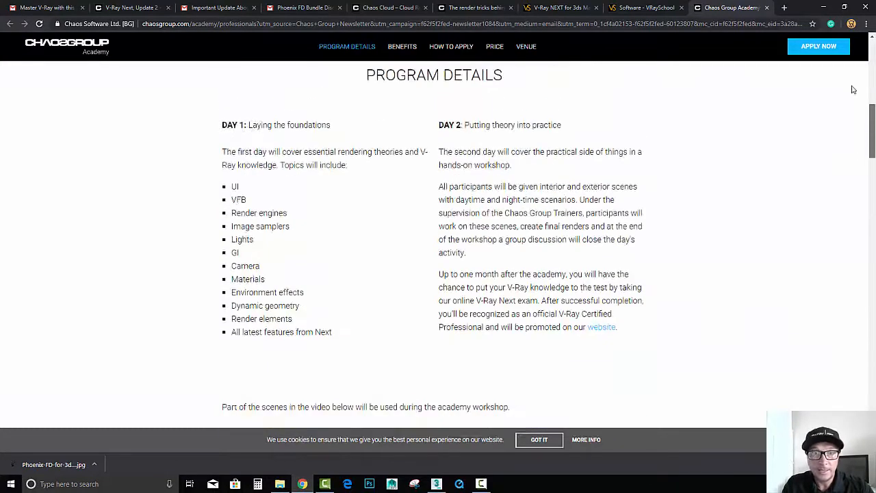
scroll("down", 3)
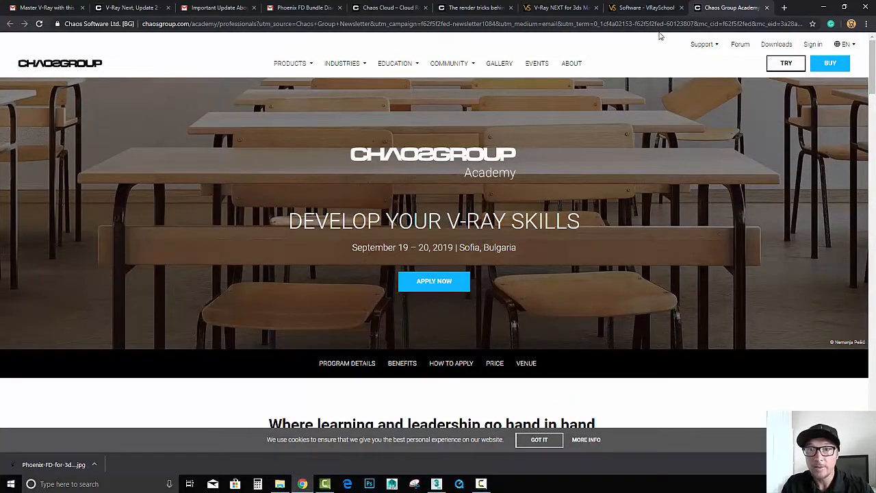
Step: Filter the VRaySchool software shop to show perpetual licence prices
left_click(643, 7)
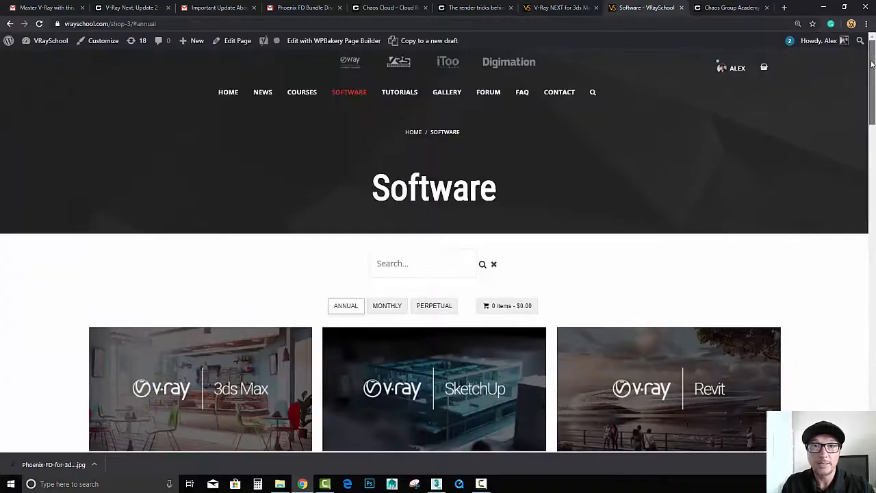
scroll("down", 3)
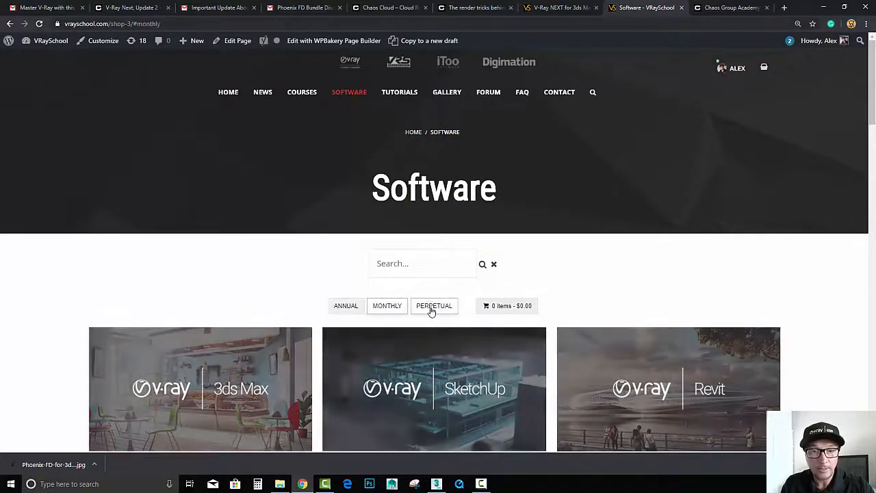
left_click(434, 305)
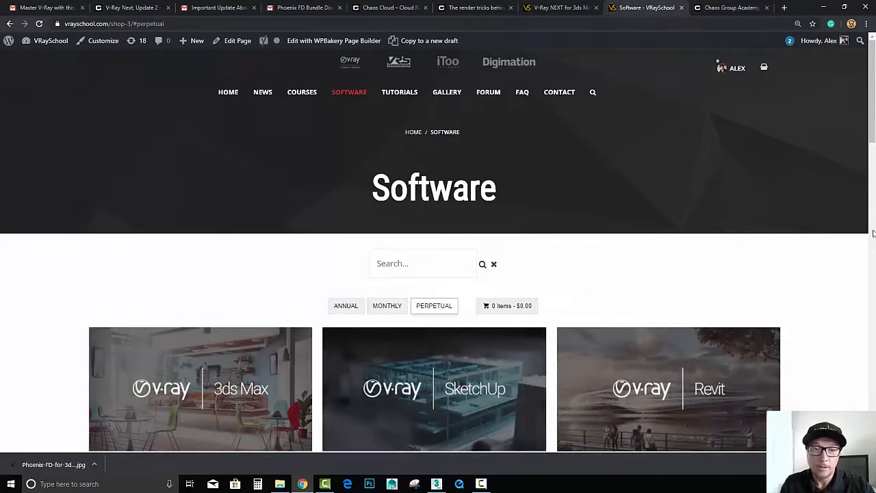
scroll("down", 3)
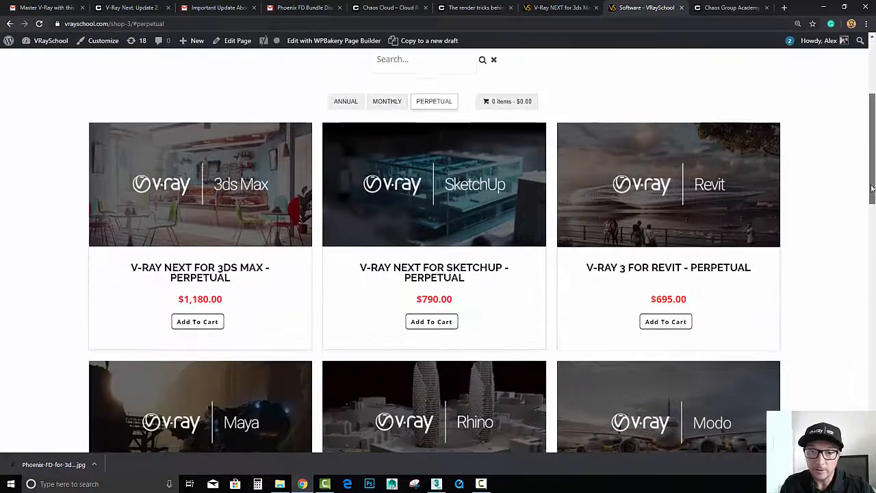
scroll("down", 3)
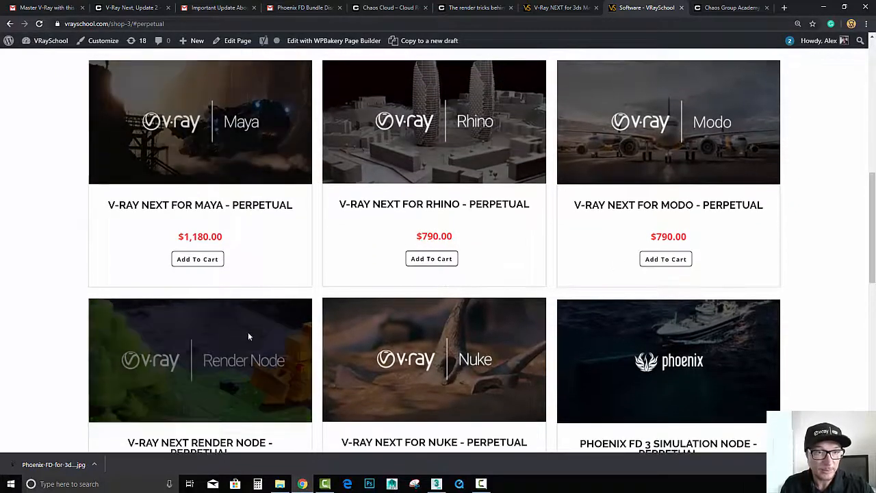
Step: Browse the perpetual listings to the Phoenix FD items, then open the Phoenix FD bundle email
scroll("down", 3)
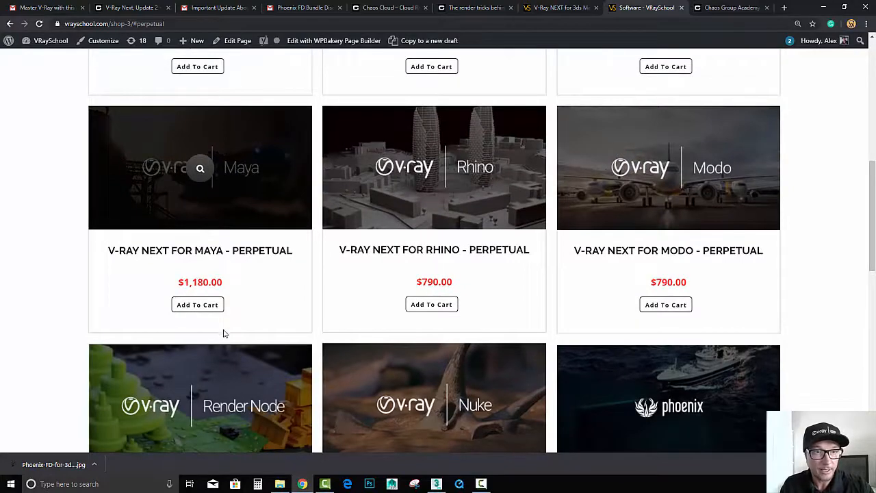
scroll("down", 3)
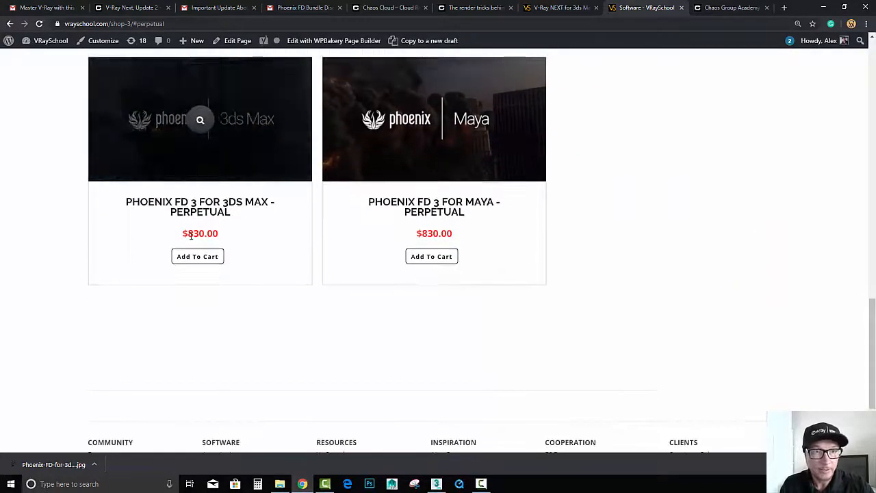
scroll("up", 3)
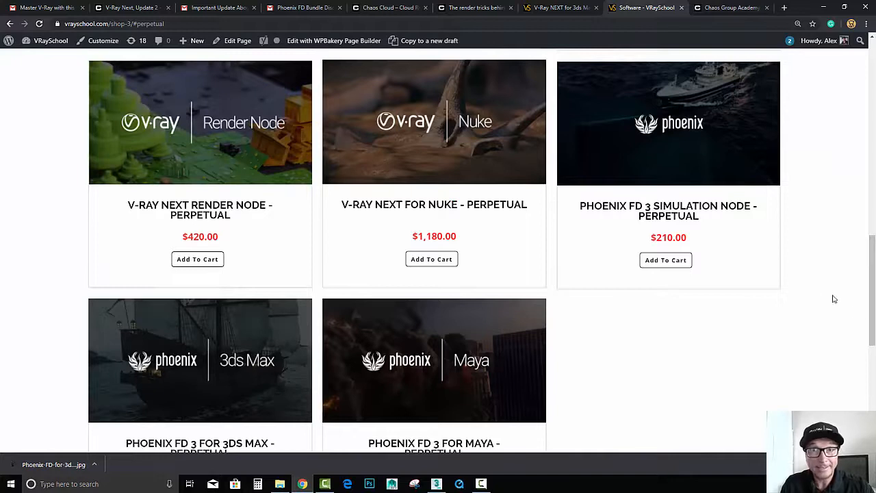
scroll("up", 3)
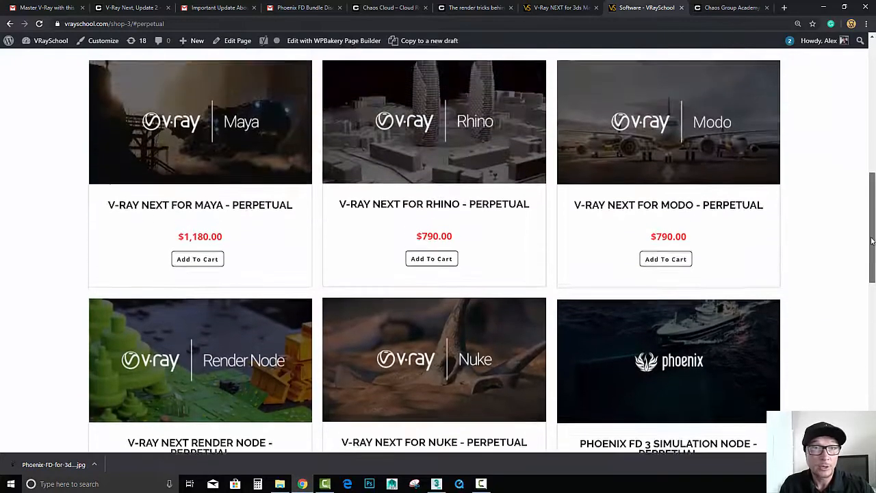
scroll("down", 3)
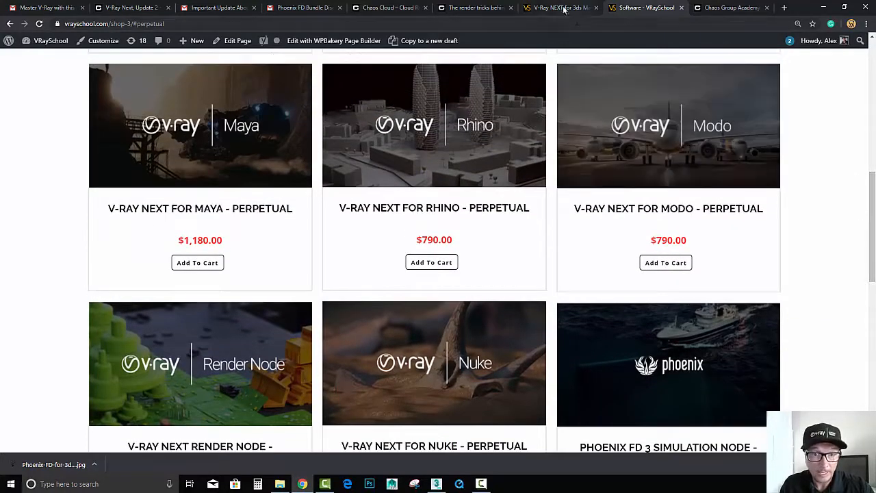
left_click(304, 8)
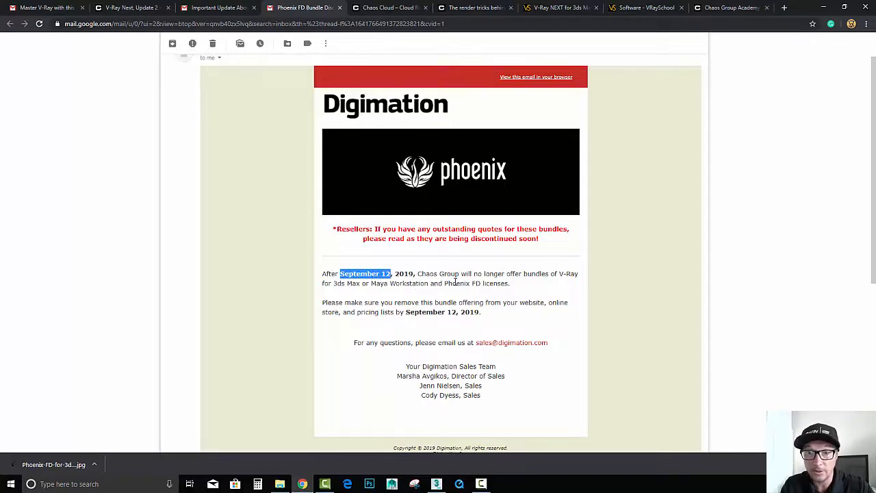
left_click(644, 7)
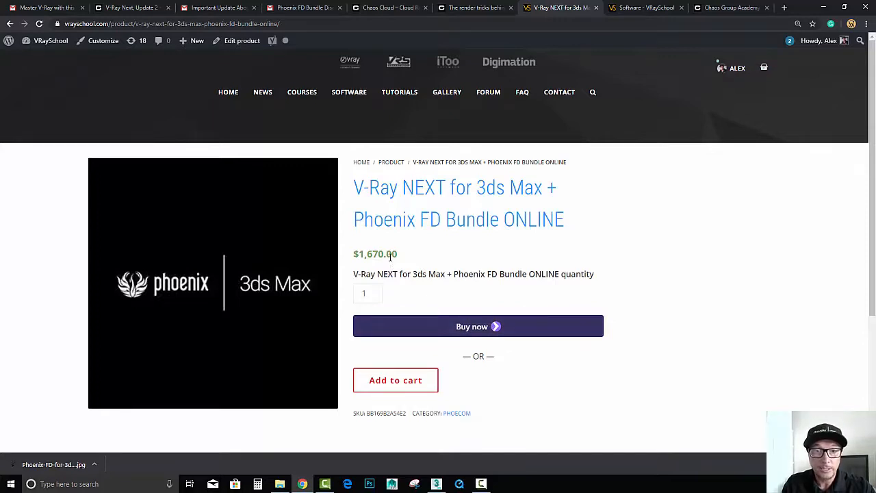
mouse_move(541, 255)
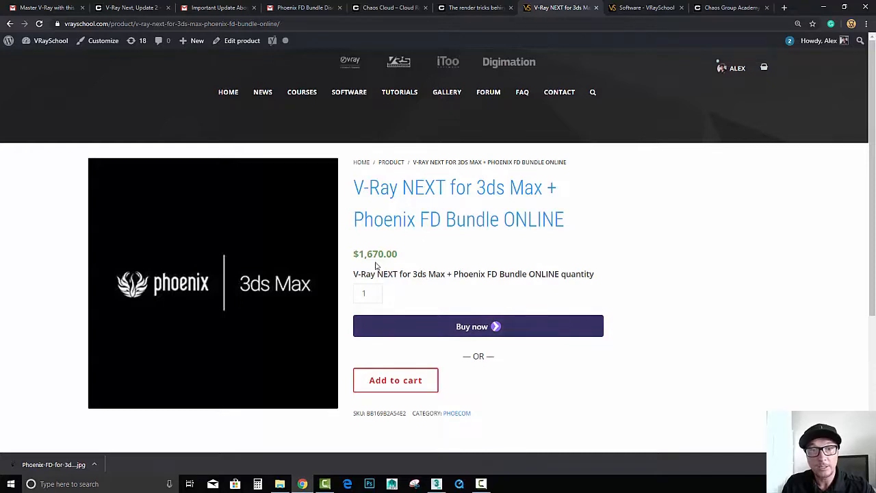
mouse_move(402, 257)
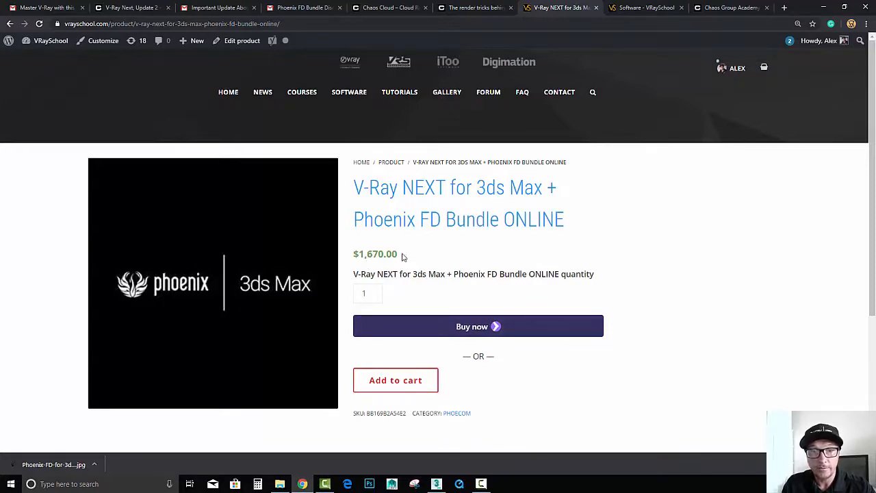
left_click_drag(358, 254, 399, 254)
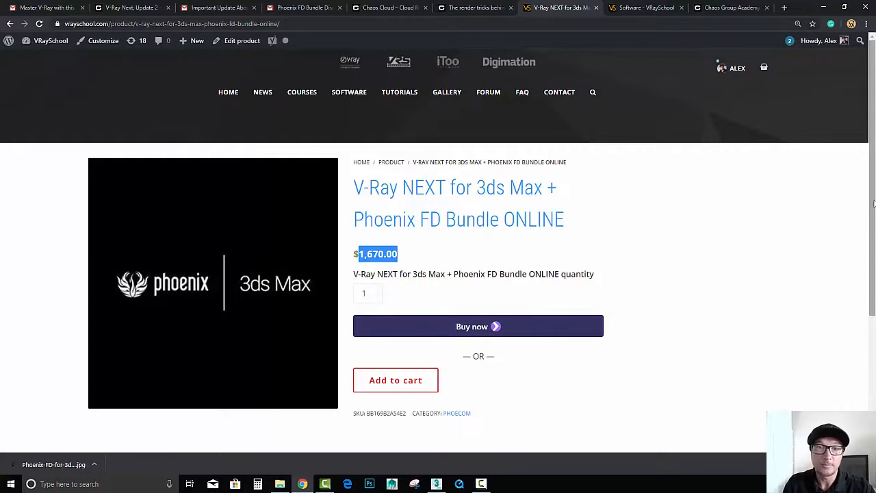
scroll("down", 3)
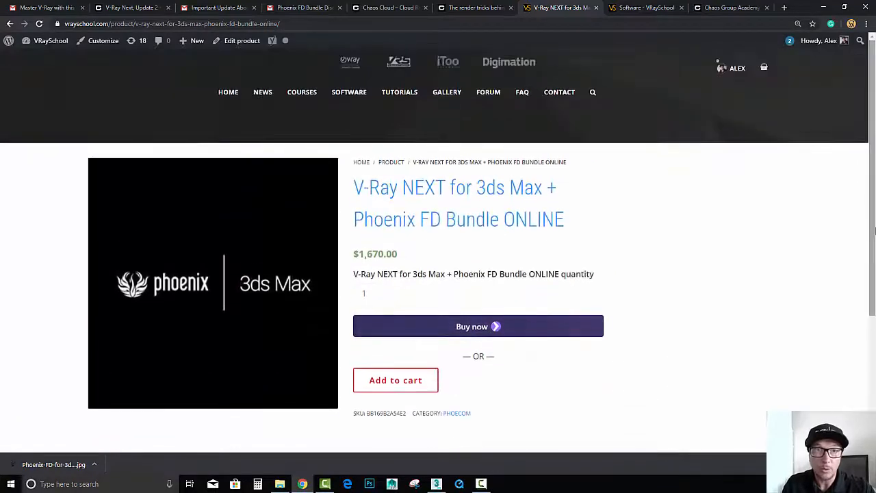
Step: Switch to the Dongle Phase-Out email and scroll to its licensing capability table
left_click(218, 7)
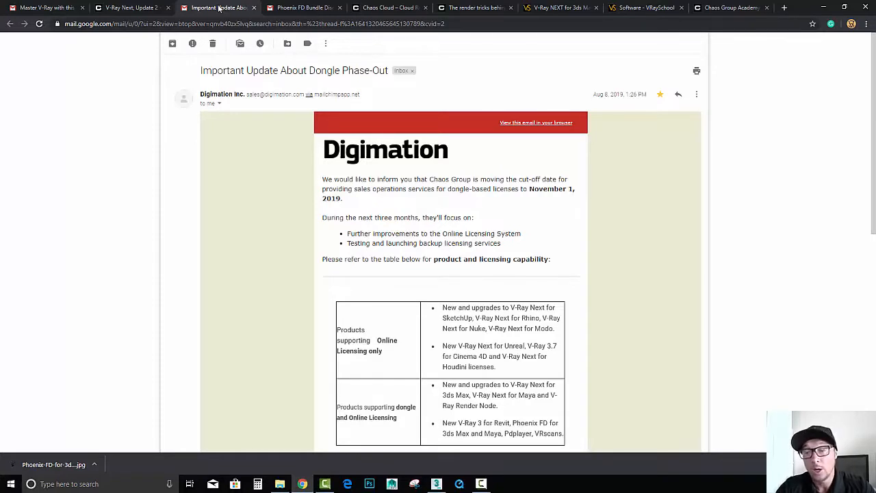
mouse_move(305, 7)
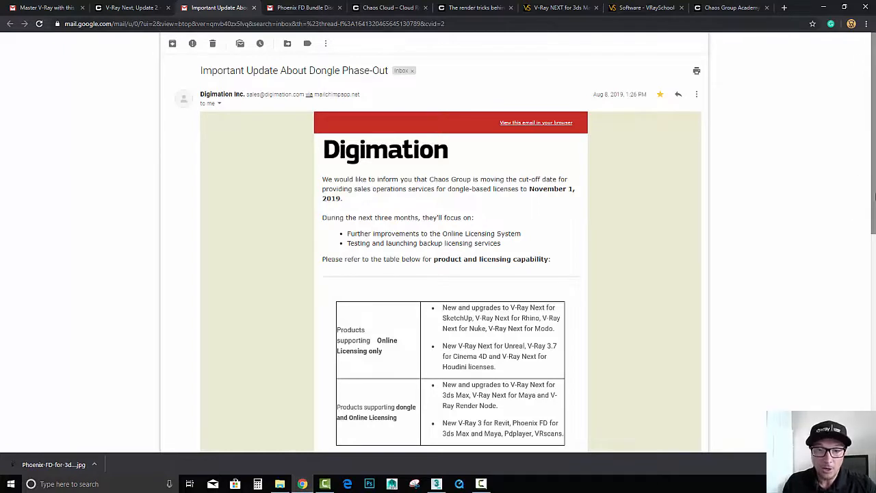
scroll("down", 3)
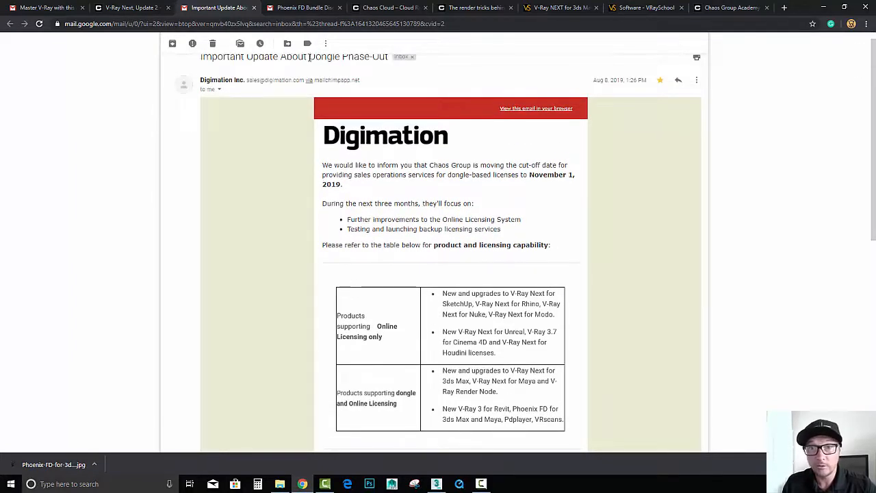
mouse_move(307, 43)
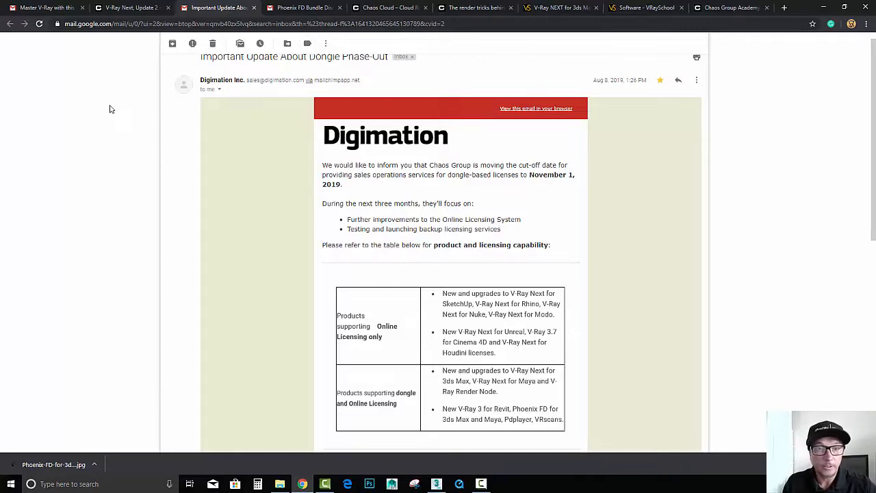
mouse_move(130, 7)
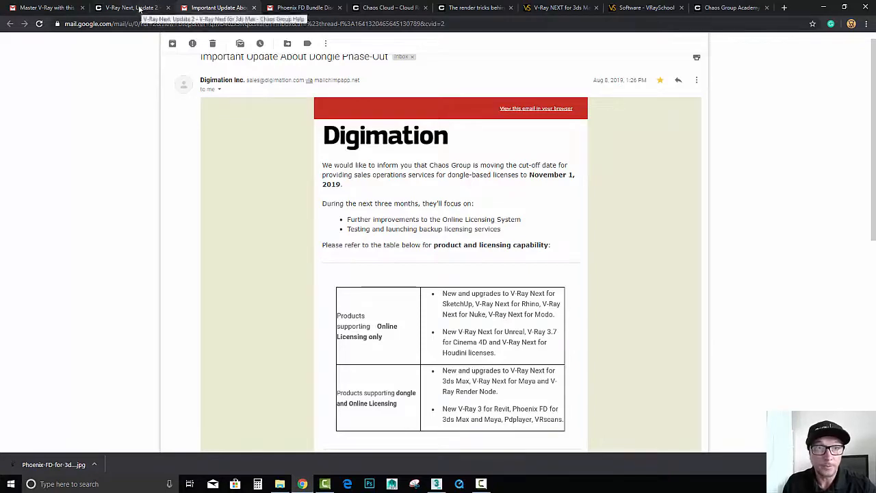
Step: Read the V-Ray Next Update 2 and 2.1 release notes, then switch to Chaos Cloud
left_click(130, 7)
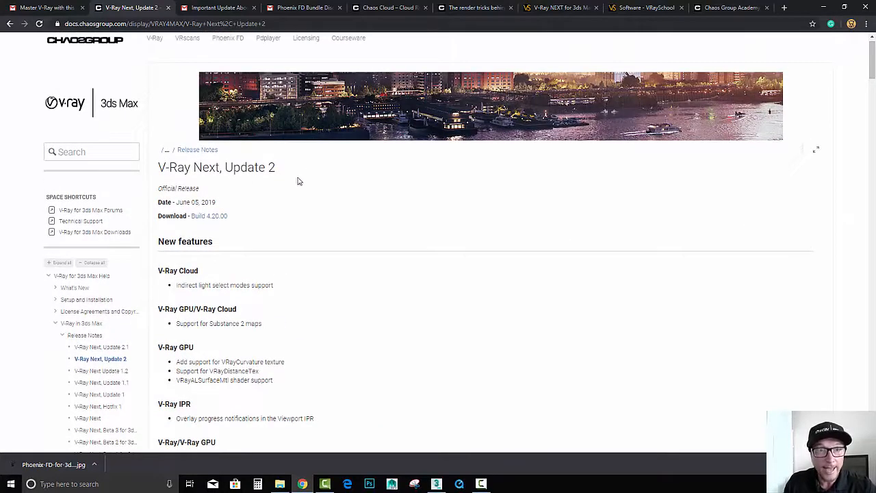
left_click(101, 347)
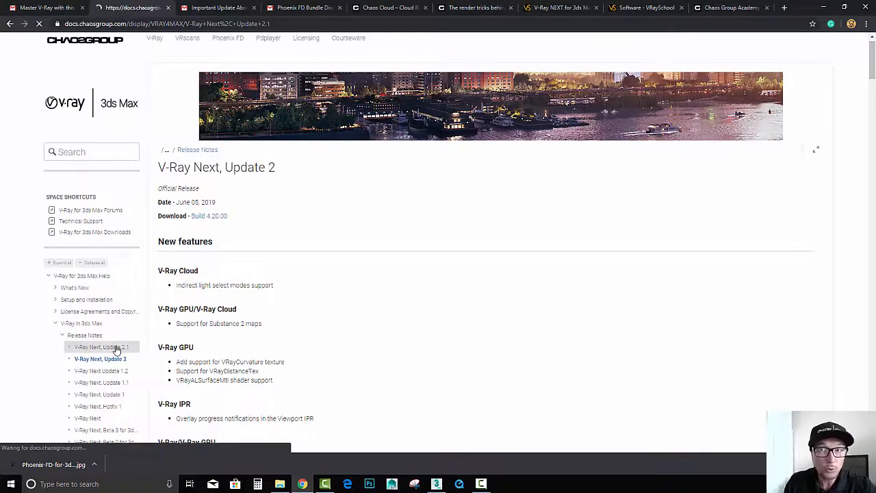
left_click(102, 347)
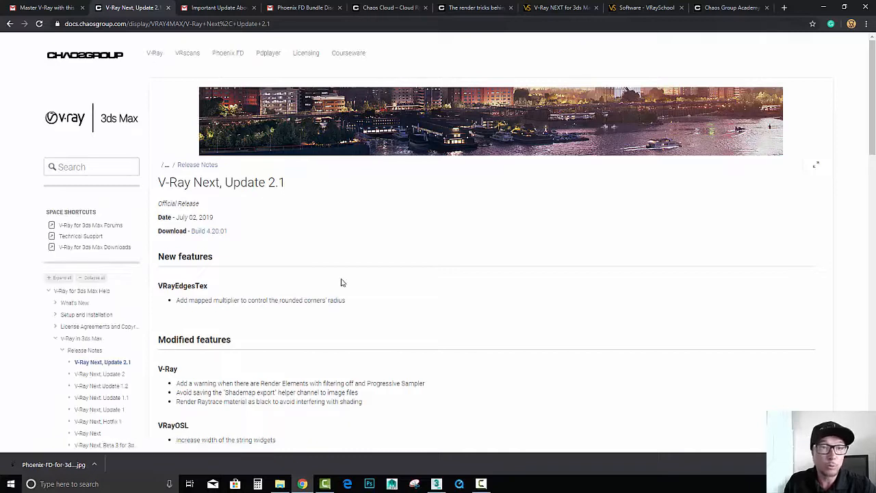
scroll("down", 3)
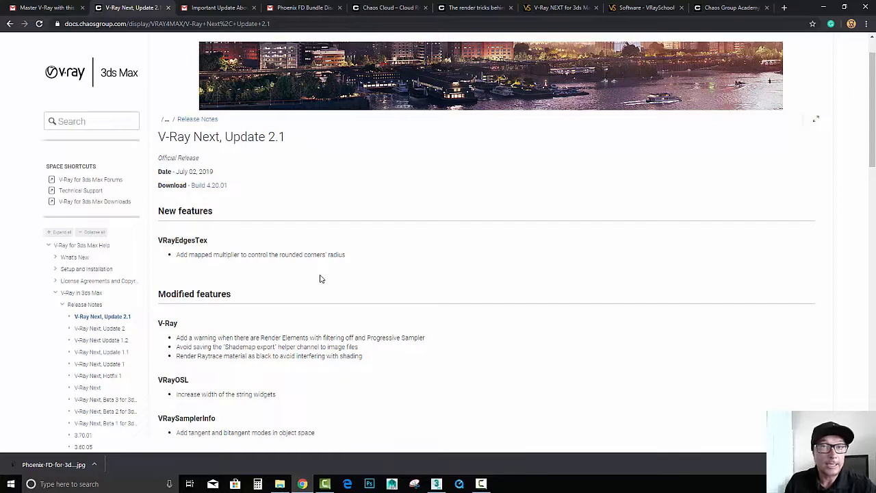
scroll("down", 3)
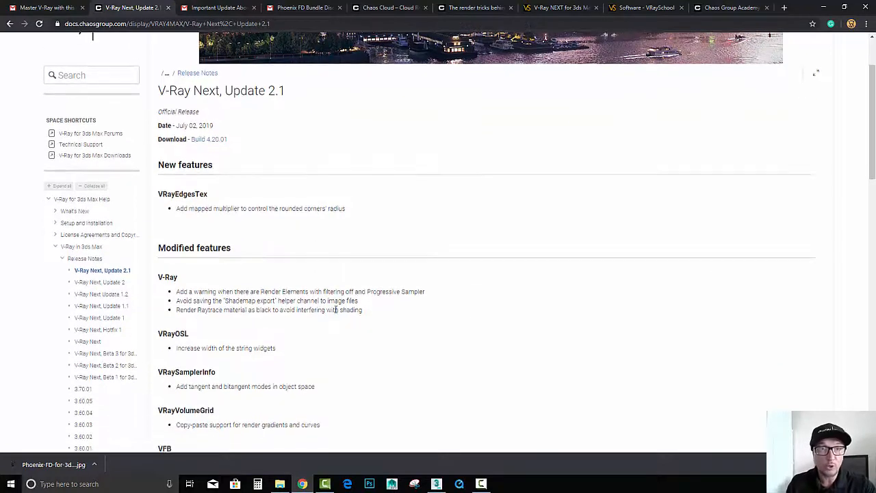
scroll("down", 3)
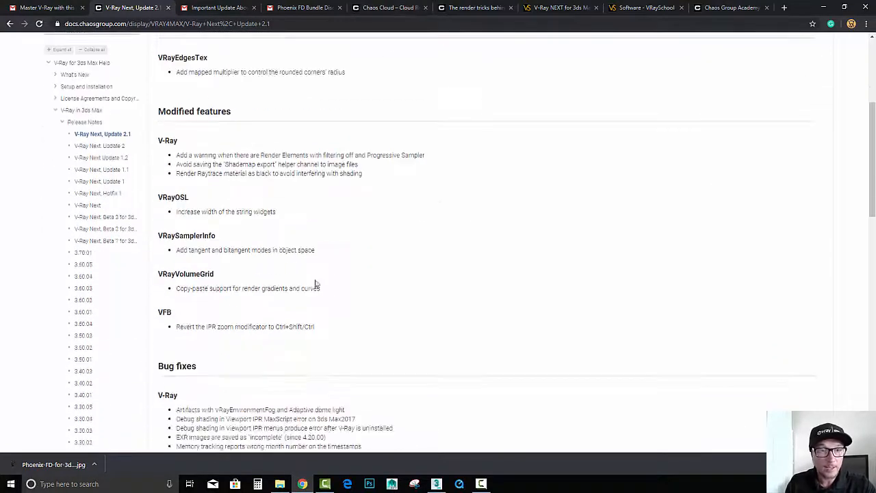
left_click(389, 8)
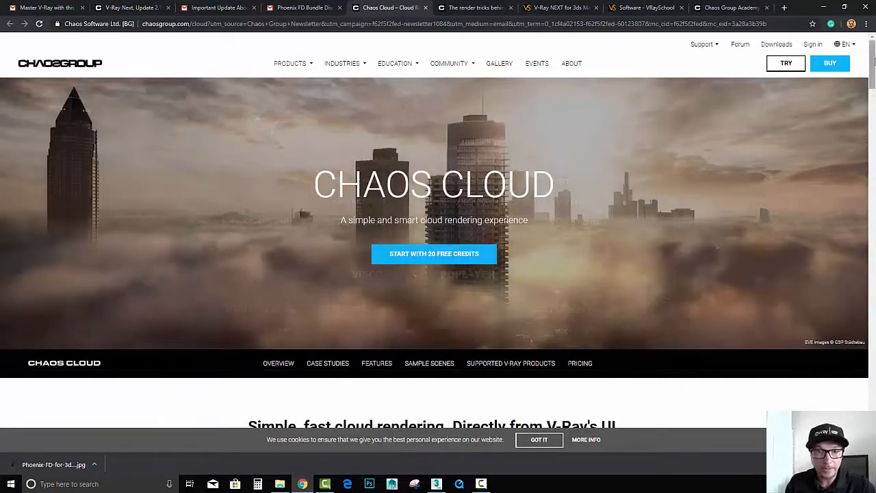
scroll("down", 3)
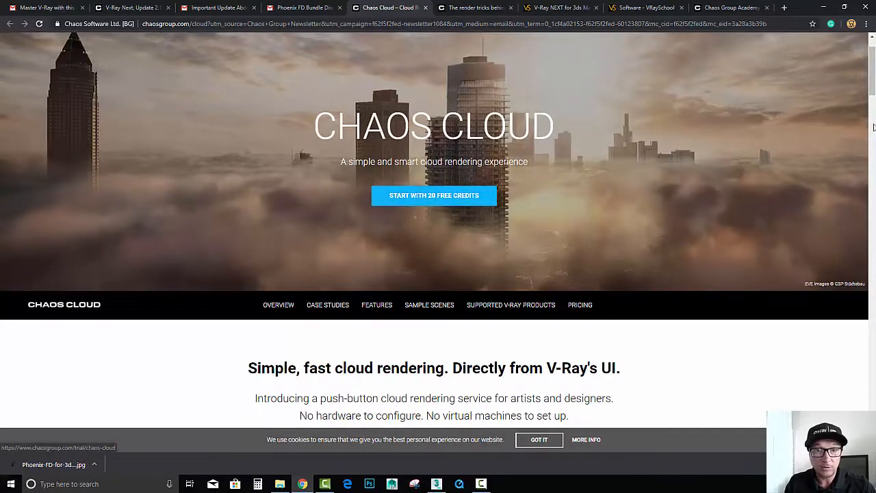
scroll("down", 3)
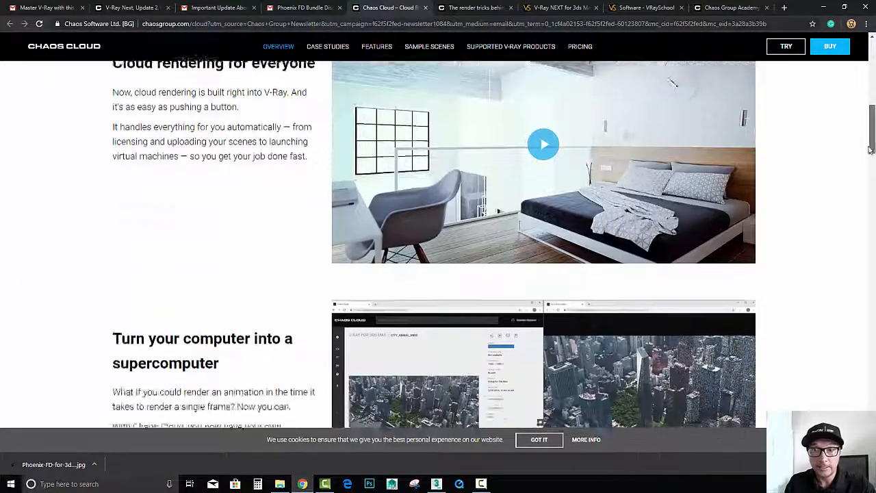
scroll("down", 3)
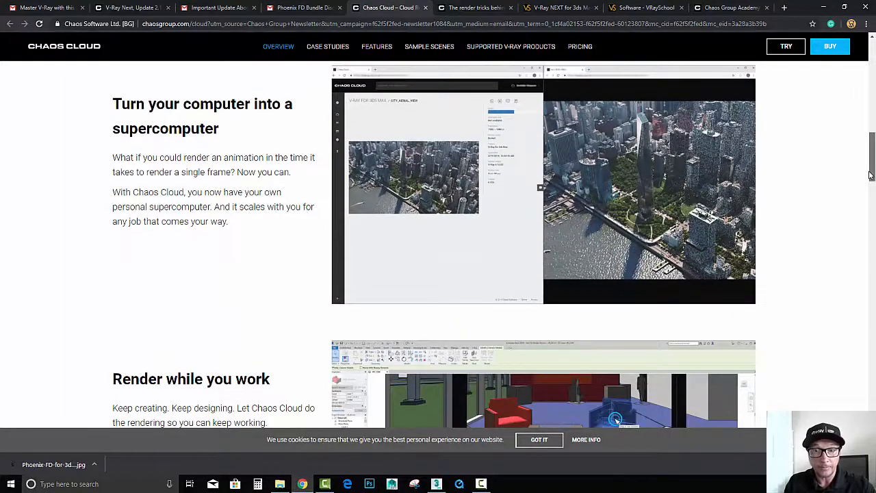
scroll("down", 3)
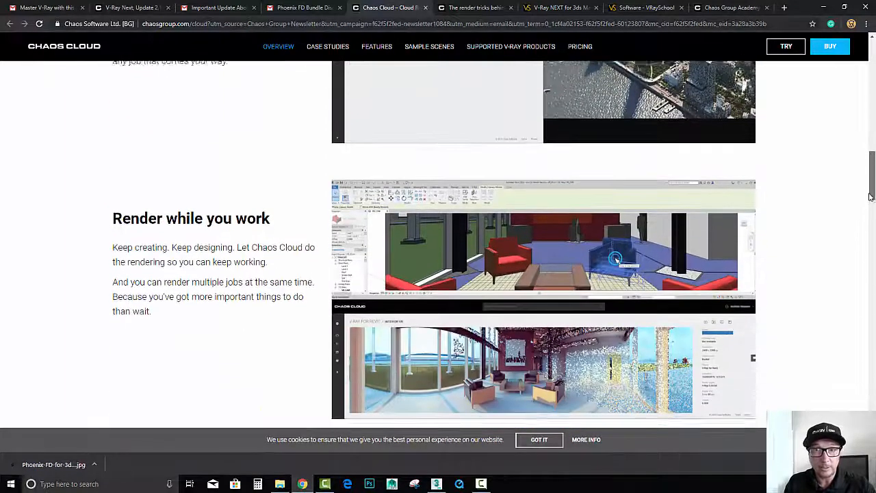
scroll("up", 3)
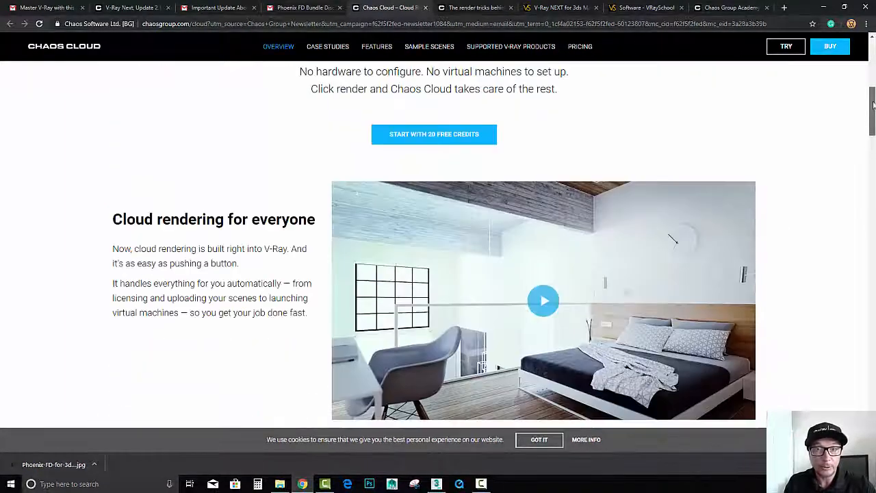
scroll("up", 3)
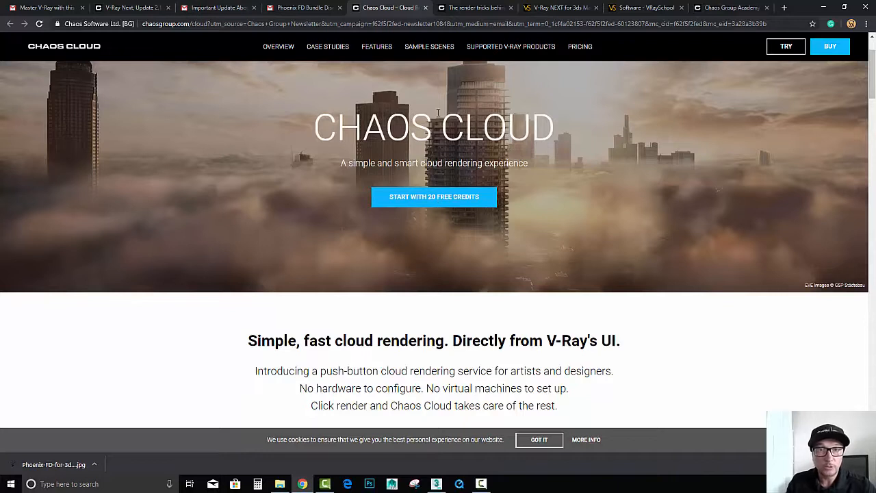
Step: Return to the V-Ray Next Update 2.1 notes, read the bug fixes and select VRayToonMtl
left_click(130, 7)
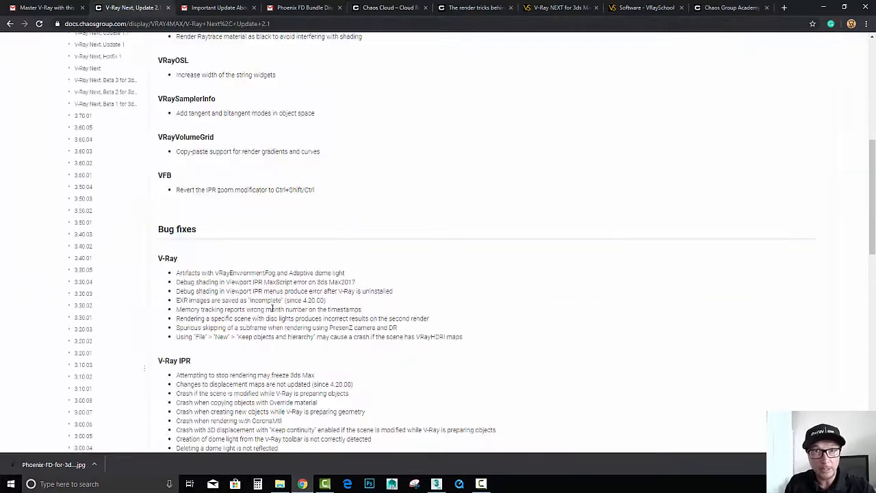
scroll("down", 3)
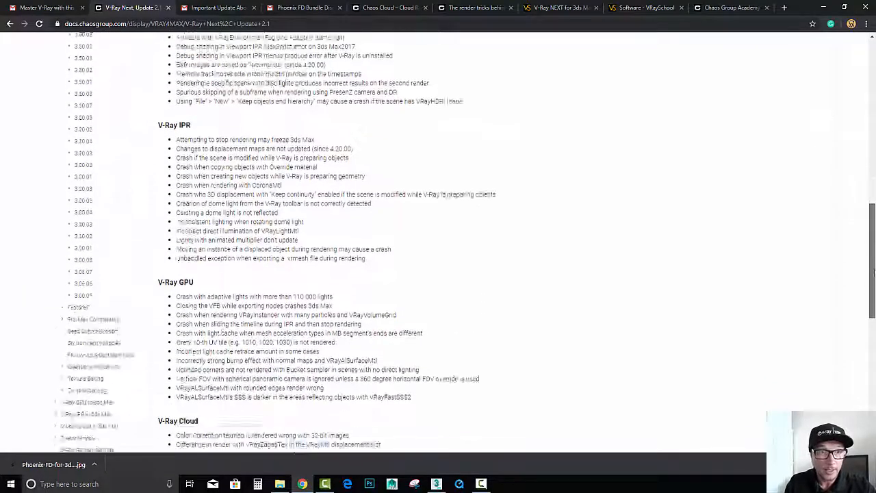
scroll("down", 3)
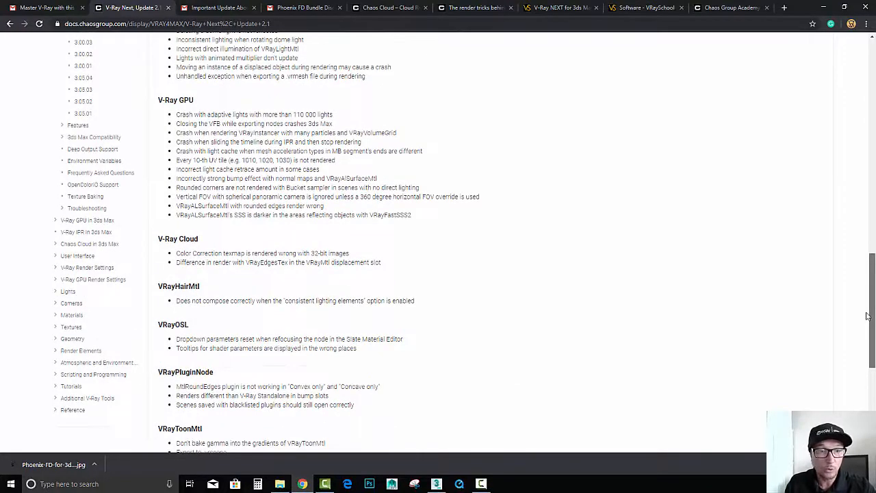
scroll("down", 3)
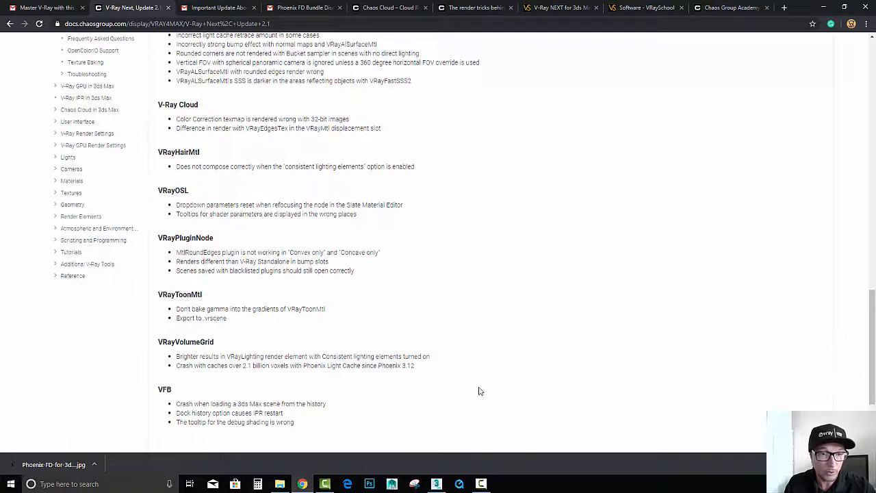
mouse_move(298, 436)
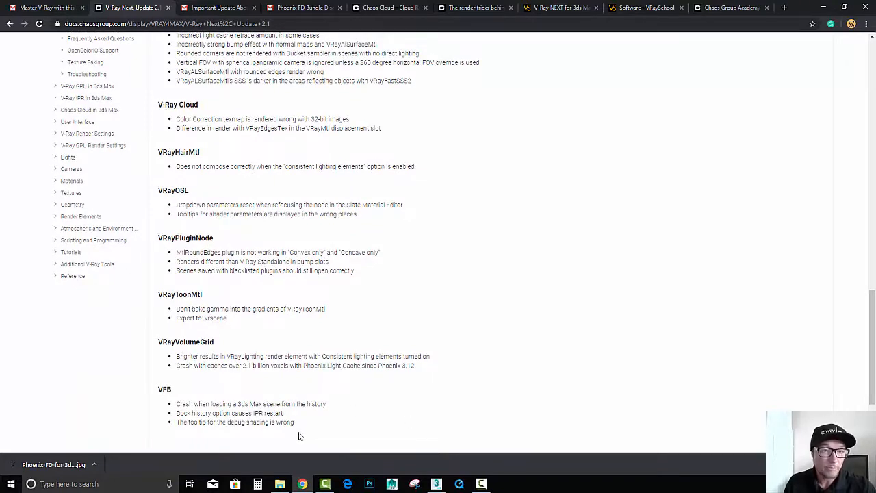
mouse_move(428, 404)
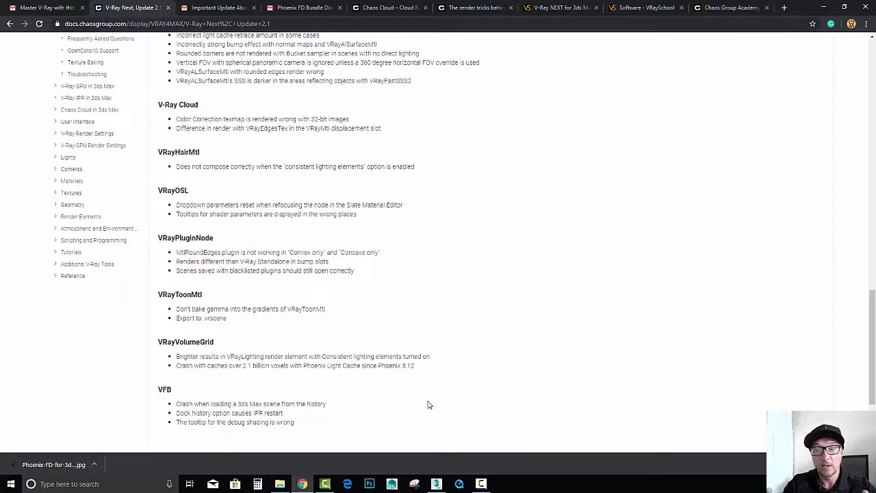
mouse_move(451, 410)
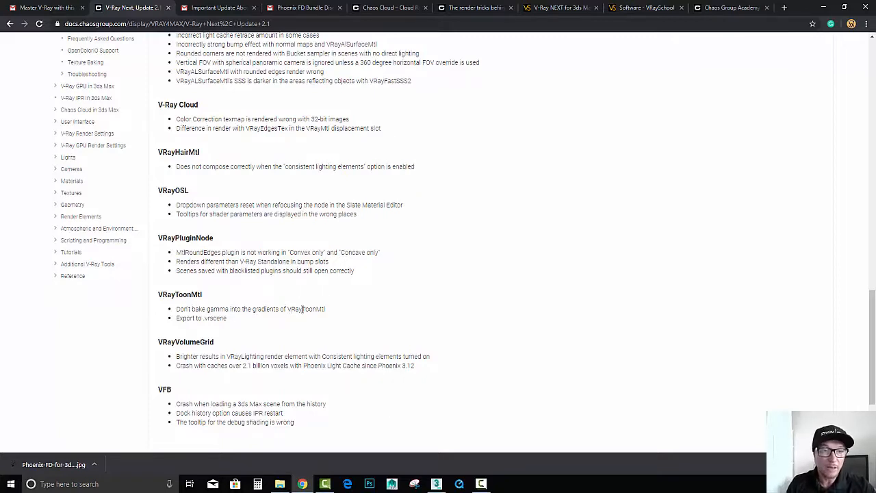
double_click(307, 309)
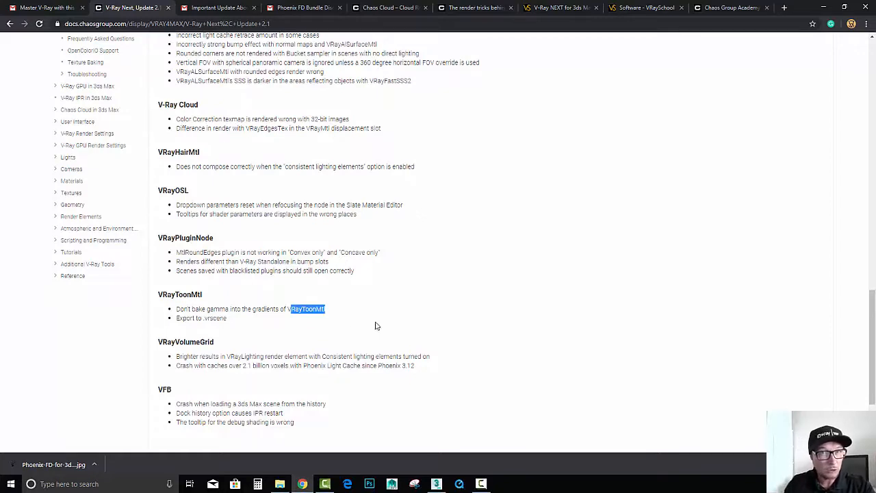
mouse_move(471, 350)
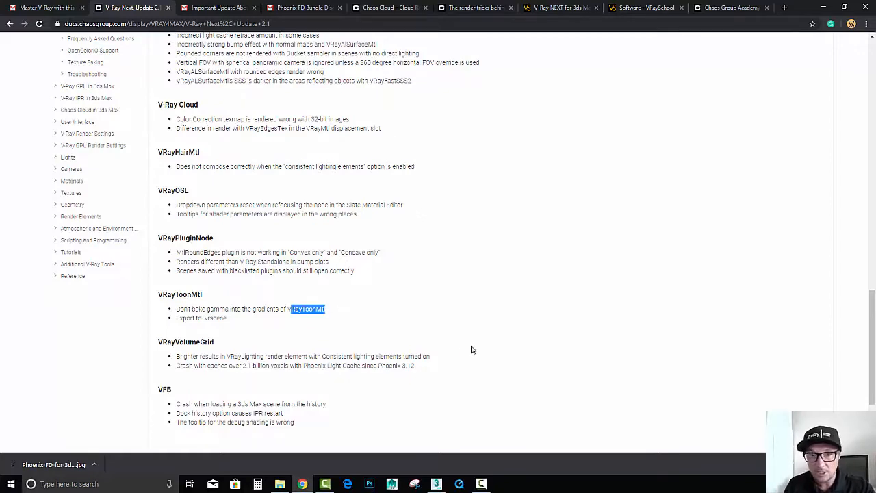
mouse_move(873, 365)
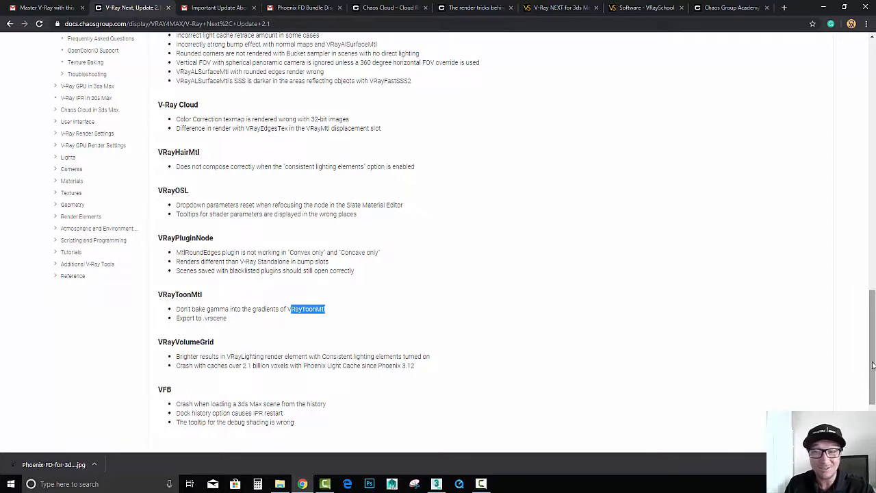
scroll("down", 3)
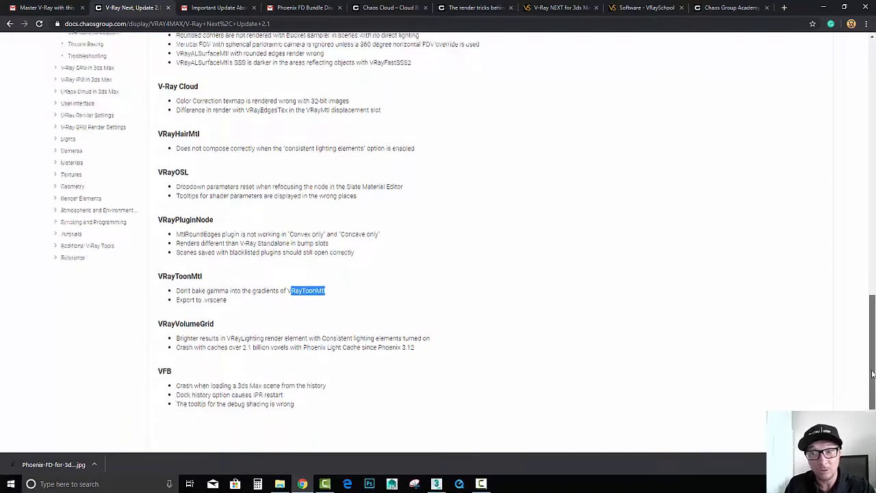
scroll("down", 3)
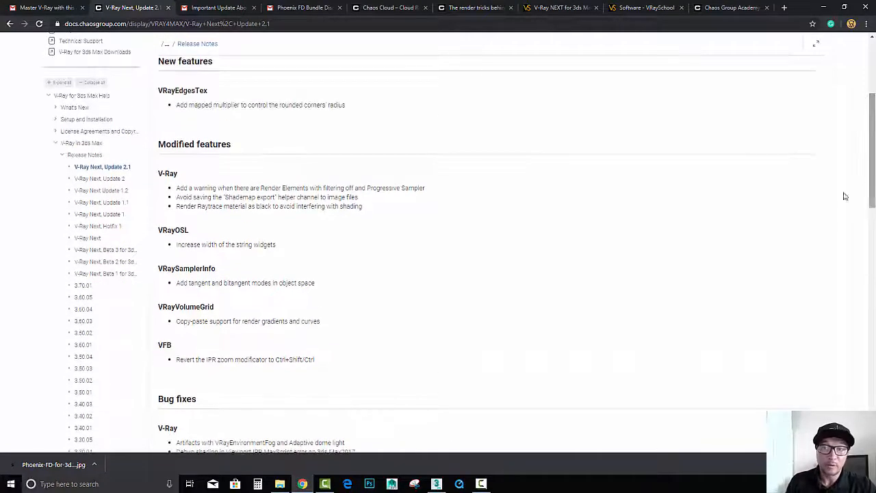
left_click(473, 8)
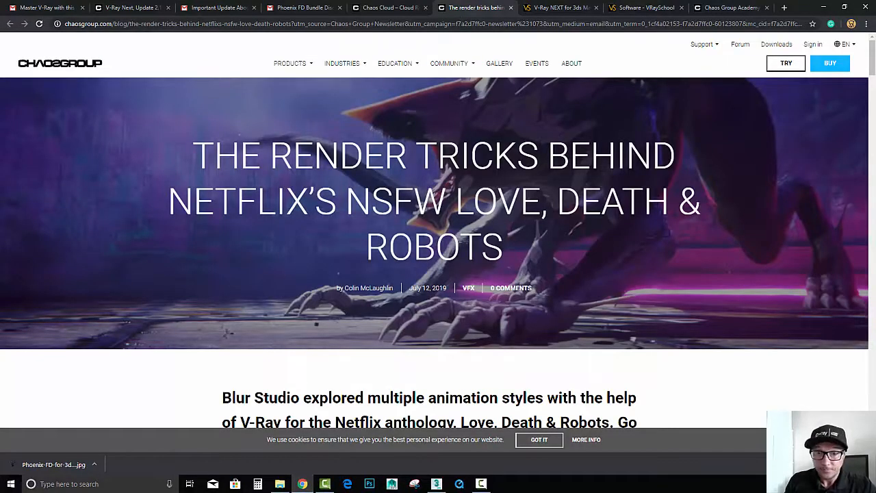
scroll("down", 3)
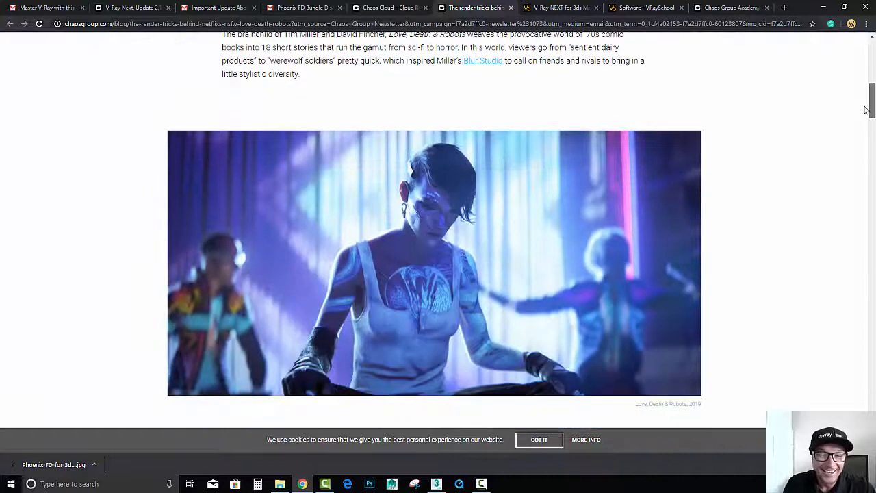
scroll("down", 3)
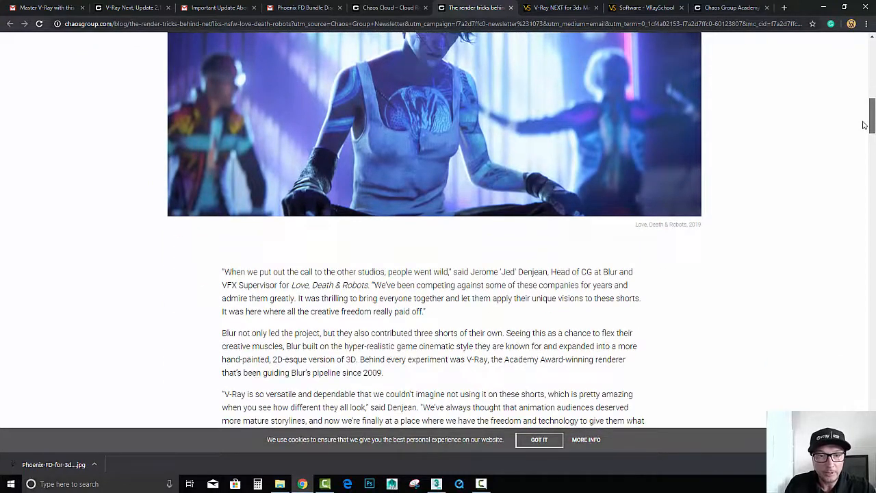
scroll("down", 3)
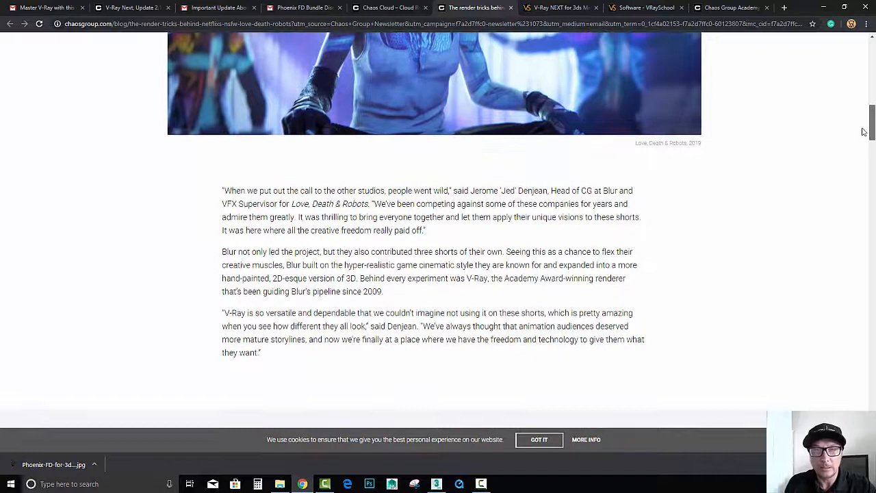
scroll("down", 3)
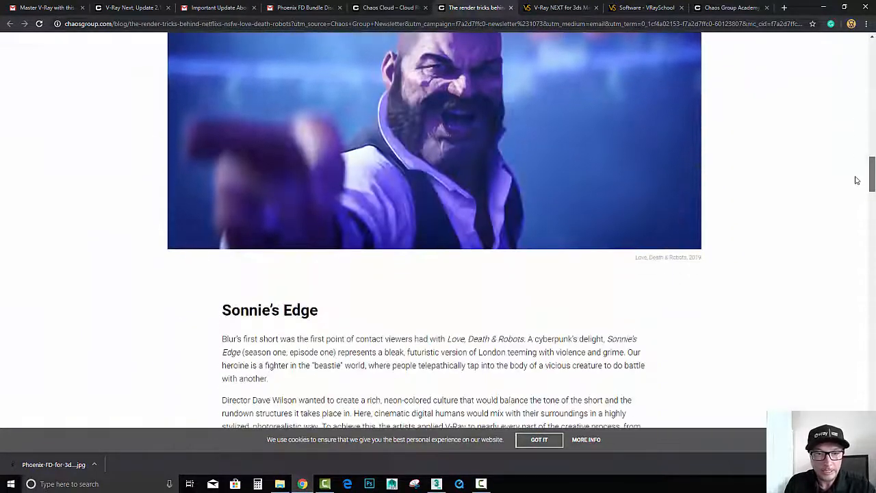
scroll("down", 3)
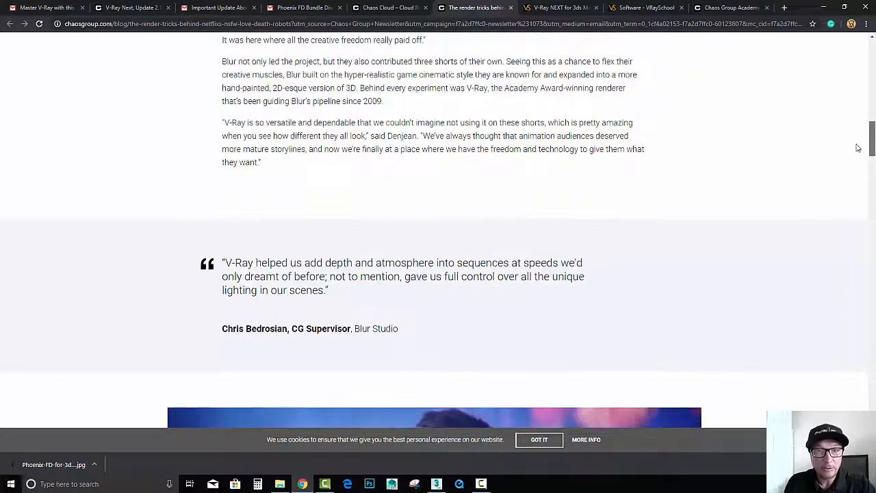
scroll("down", 3)
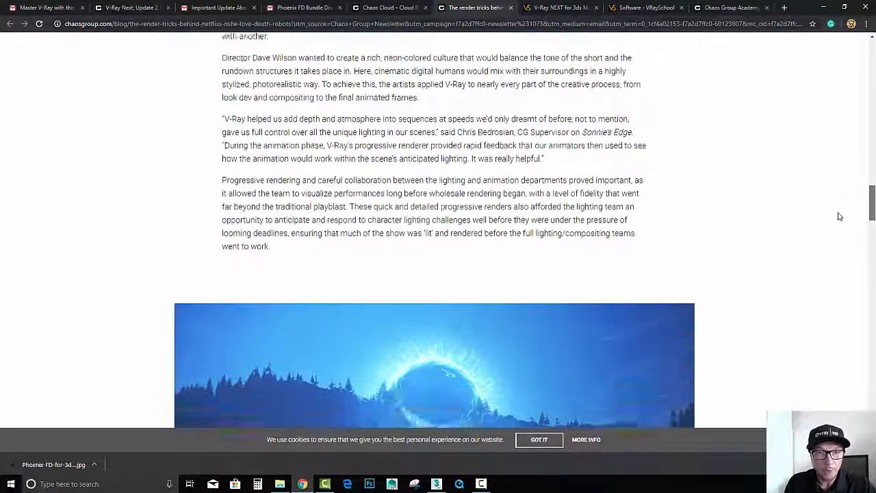
scroll("down", 3)
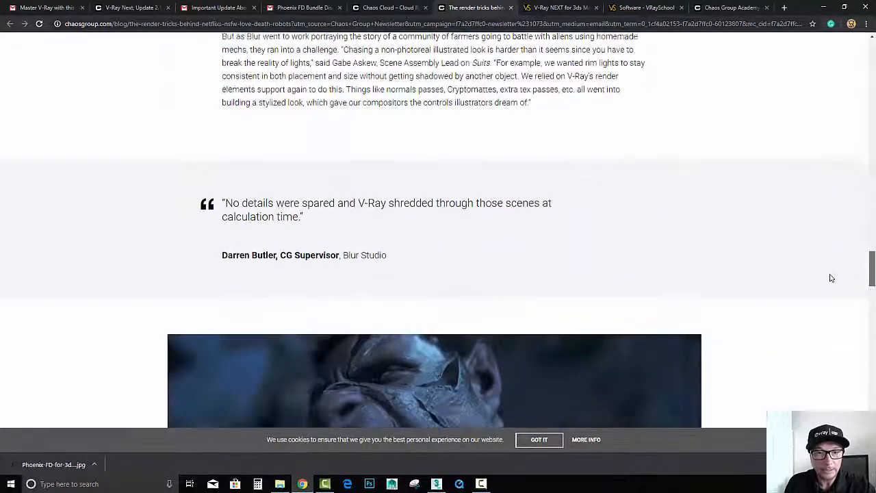
scroll("down", 3)
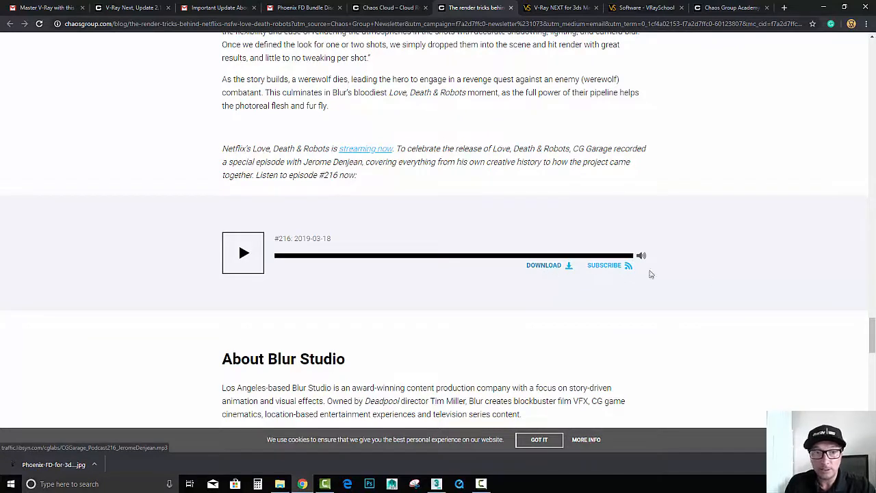
scroll("down", 3)
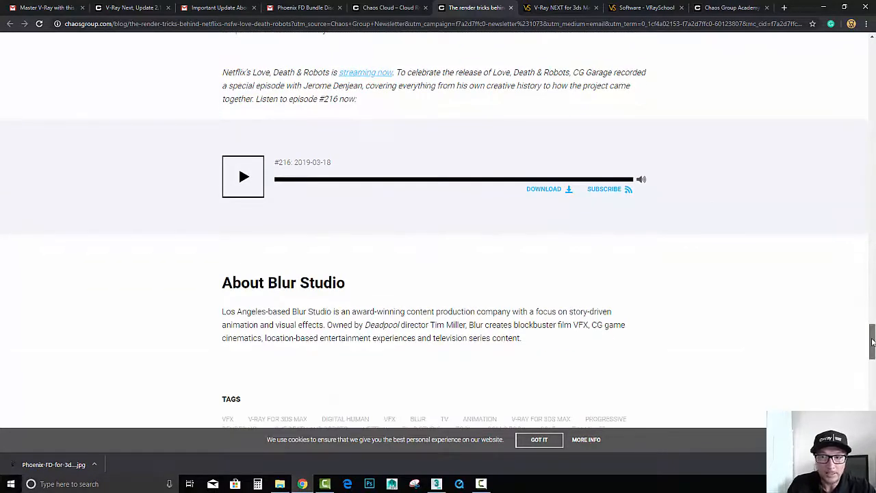
scroll("down", 3)
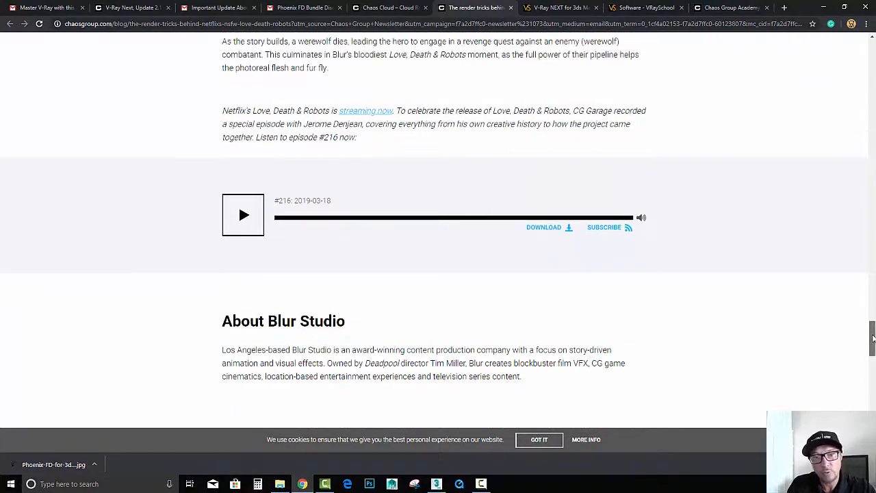
scroll("up", 3)
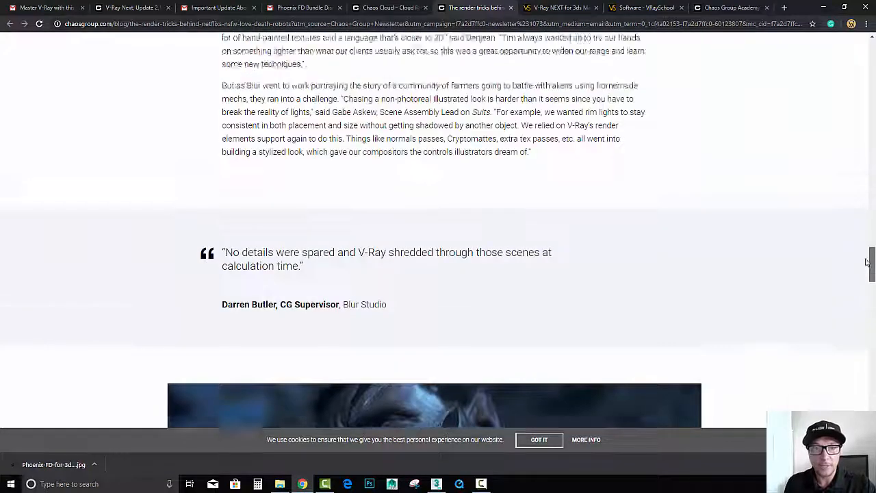
scroll("down", 3)
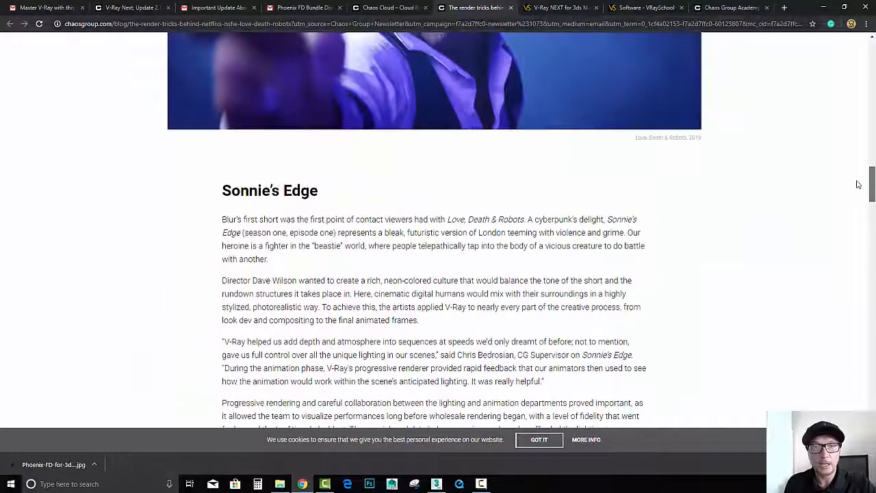
scroll("down", 3)
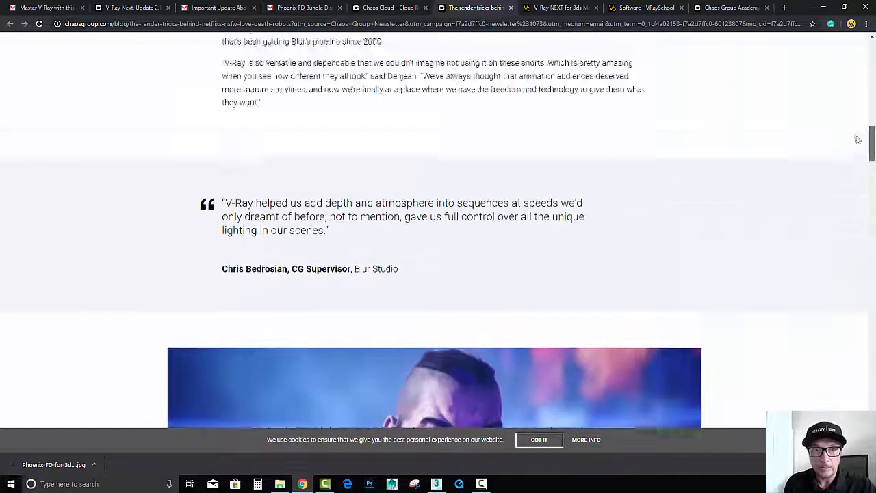
scroll("down", 3)
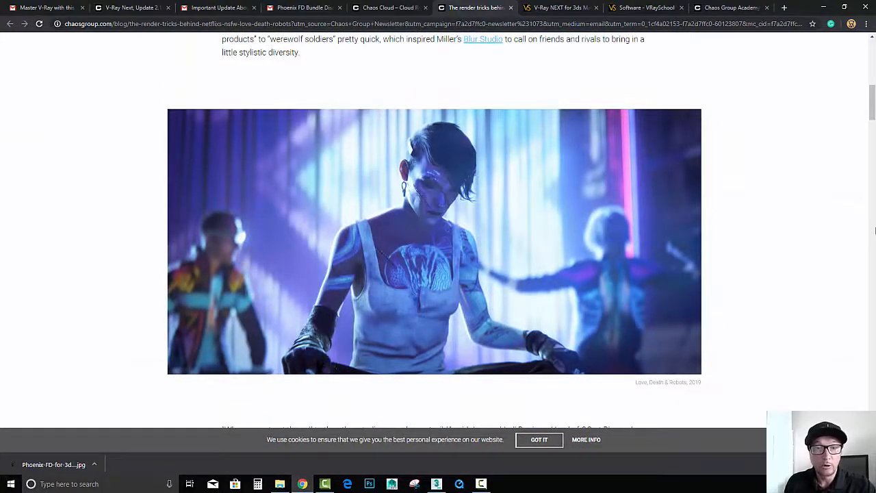
scroll("up", 3)
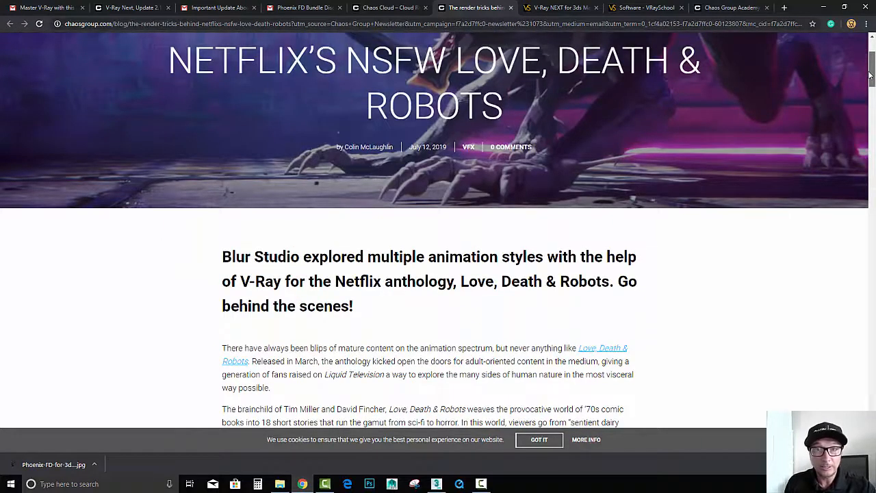
scroll("down", 3)
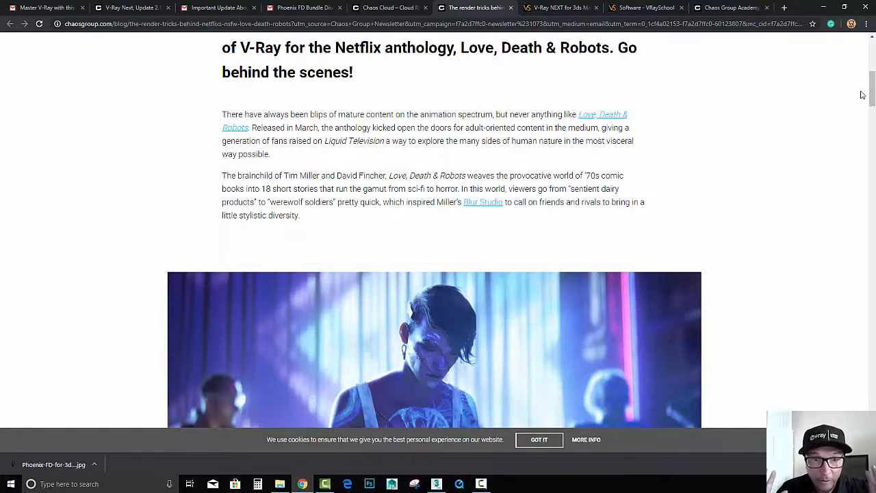
scroll("down", 3)
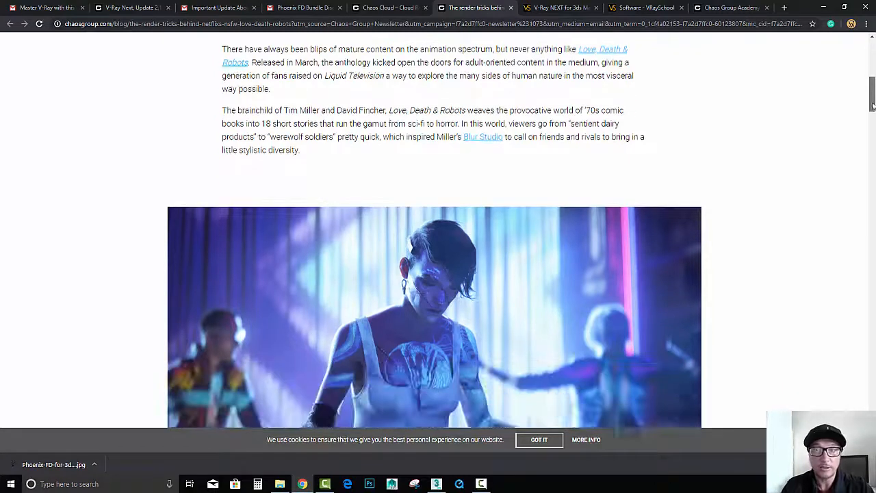
scroll("down", 3)
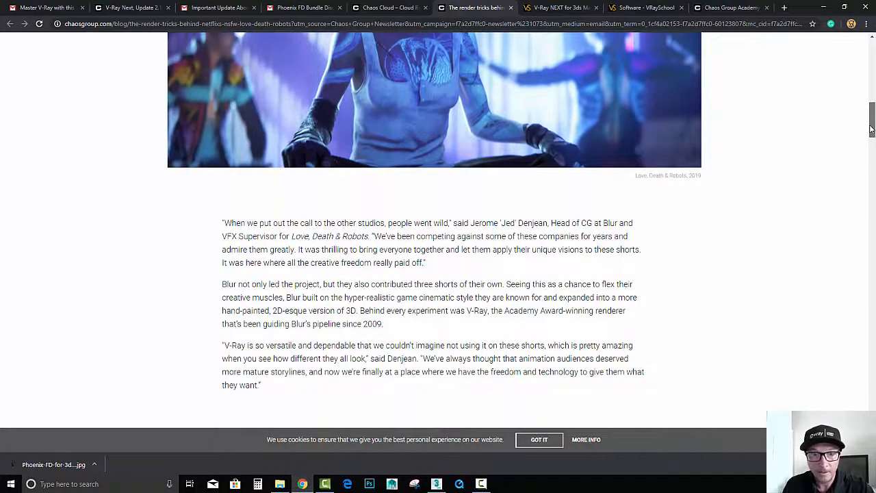
scroll("down", 3)
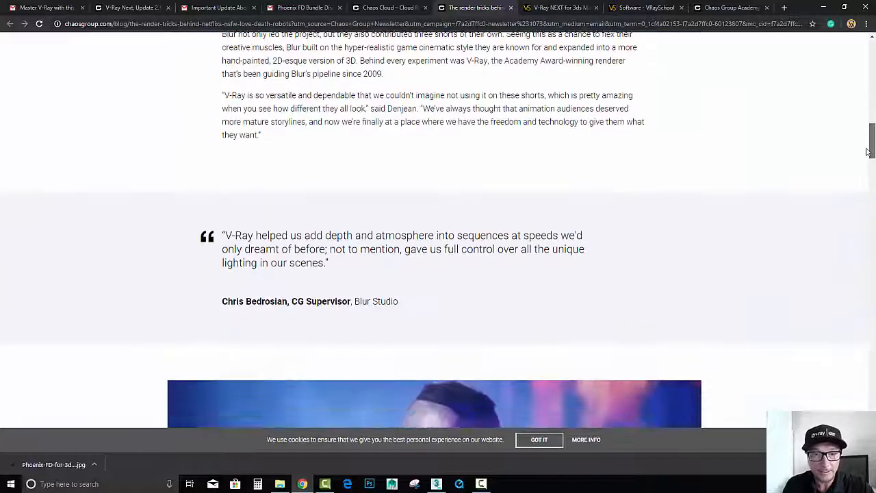
scroll("down", 3)
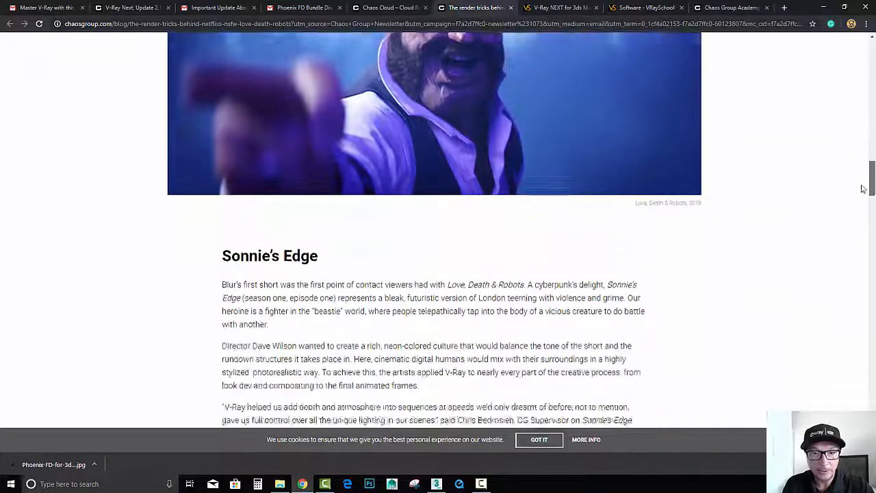
scroll("down", 3)
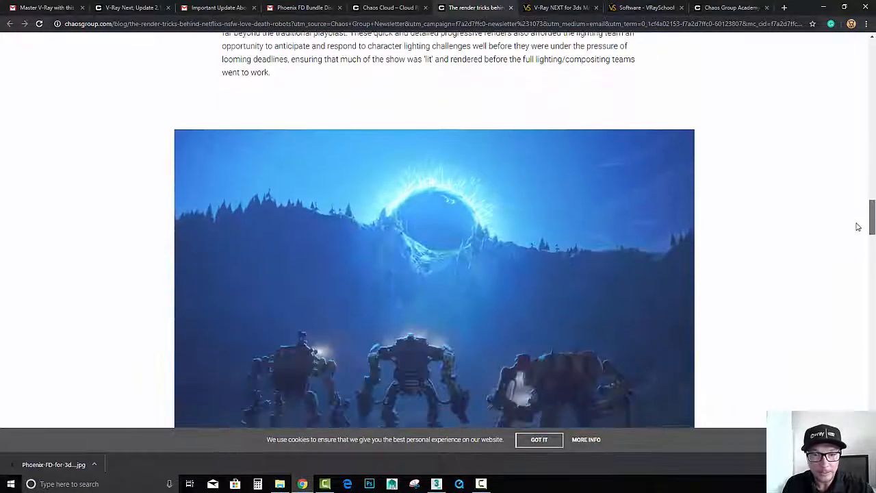
scroll("down", 3)
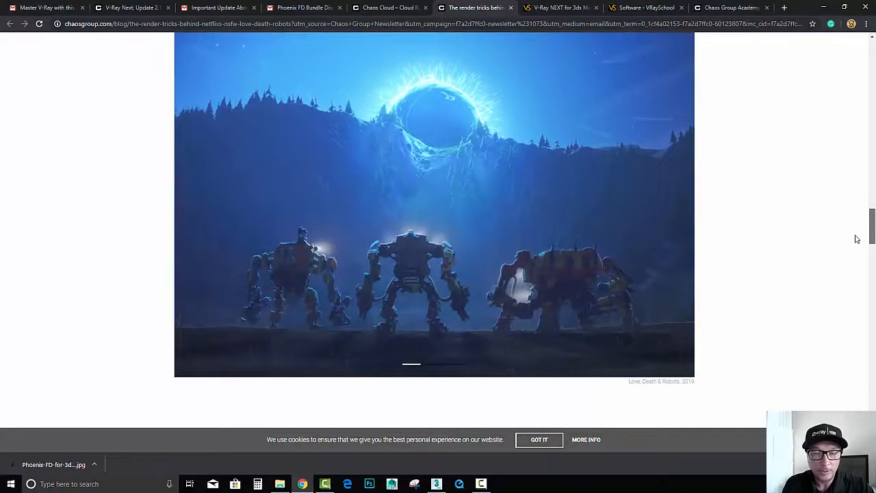
scroll("down", 3)
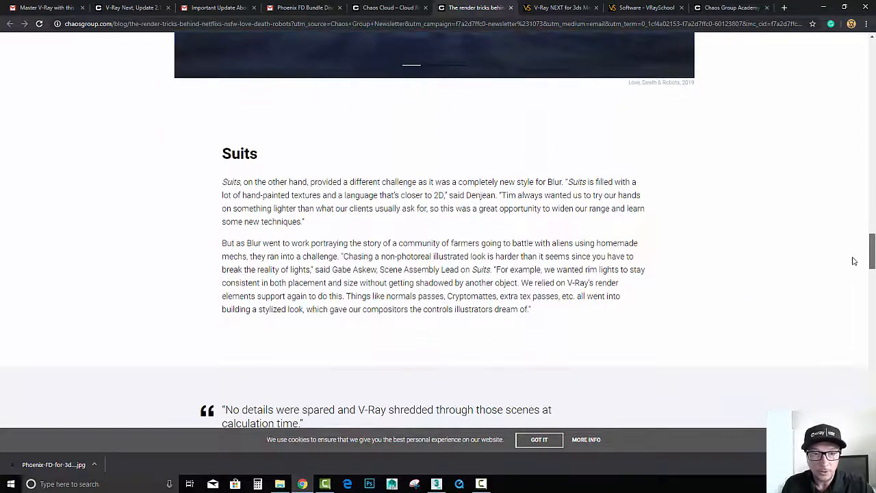
scroll("down", 3)
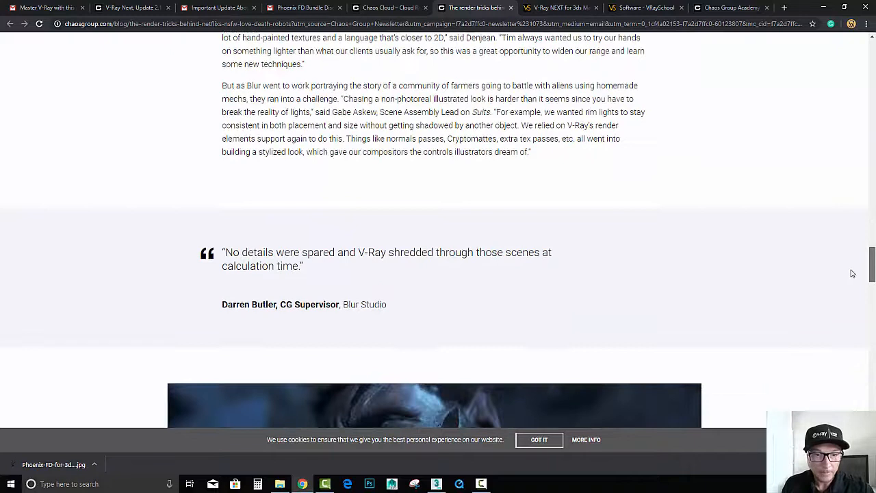
scroll("down", 3)
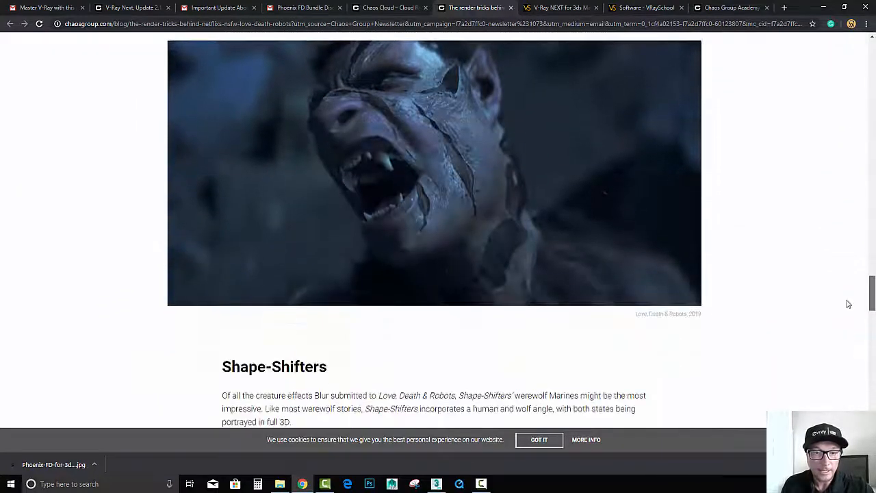
scroll("down", 3)
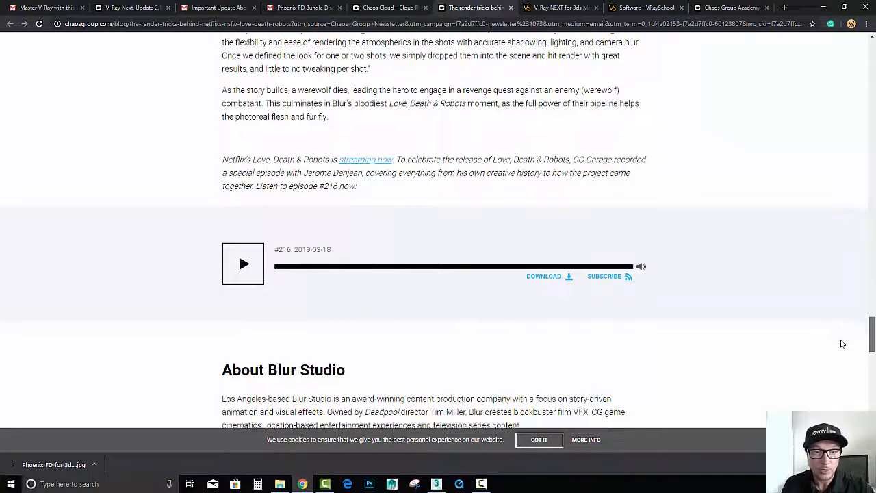
scroll("down", 3)
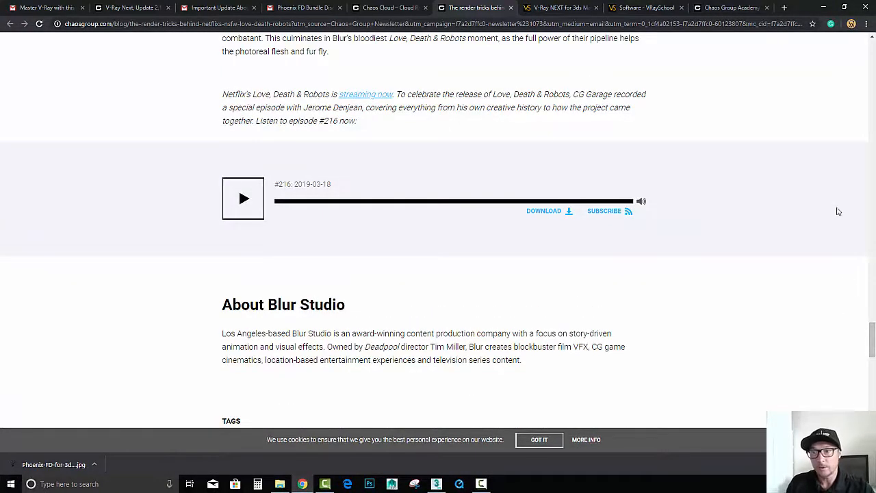
mouse_move(775, 177)
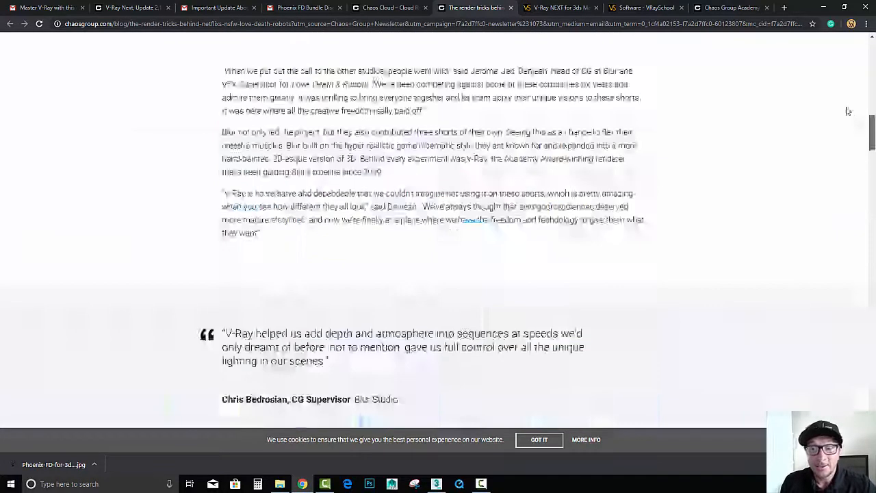
scroll("up", 3)
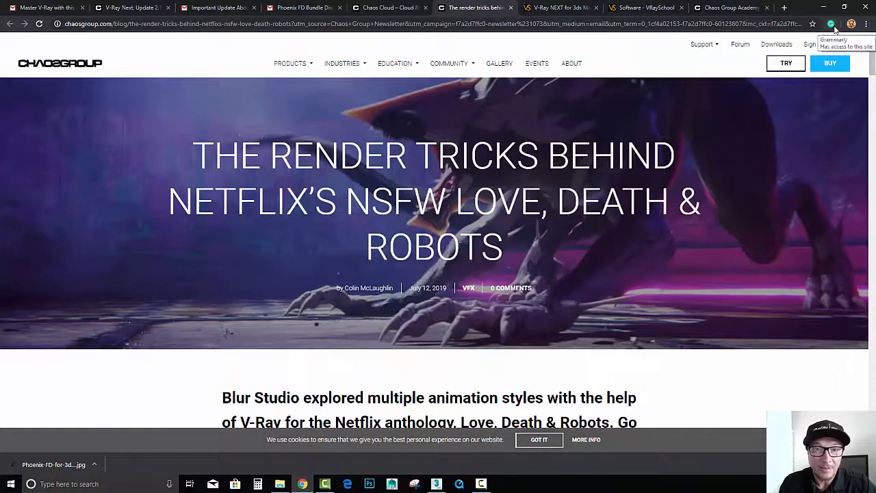